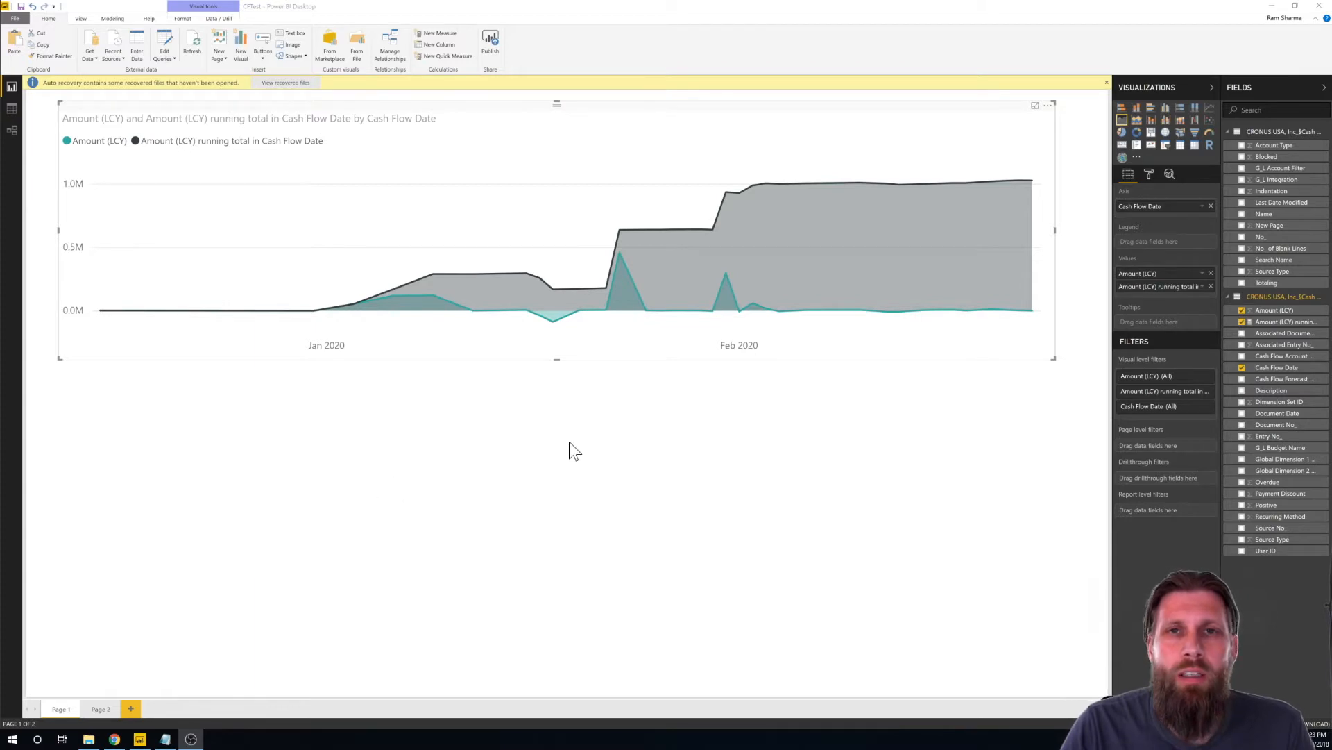
{"action": "mouse_move", "coordinate": [433, 416]}
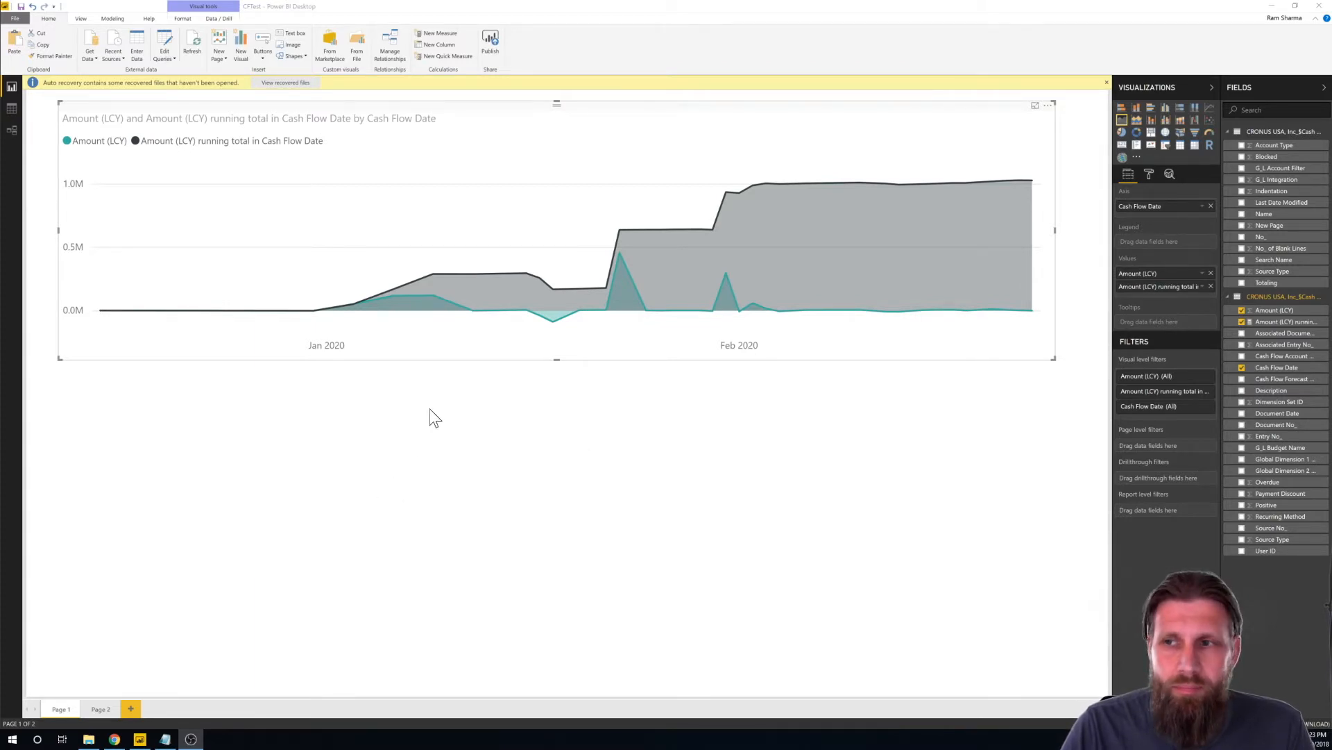
{"action": "mouse_move", "coordinate": [391, 293]}
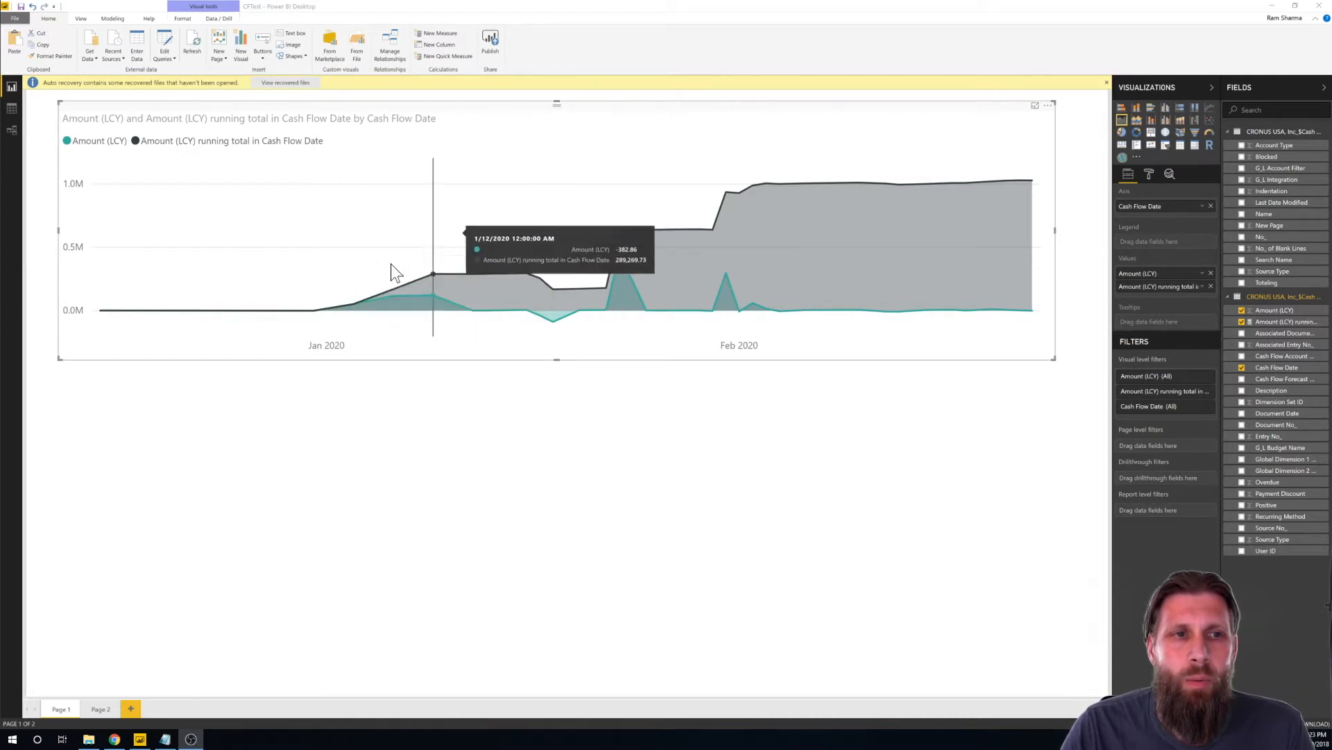
{"action": "mouse_move", "coordinate": [493, 288]}
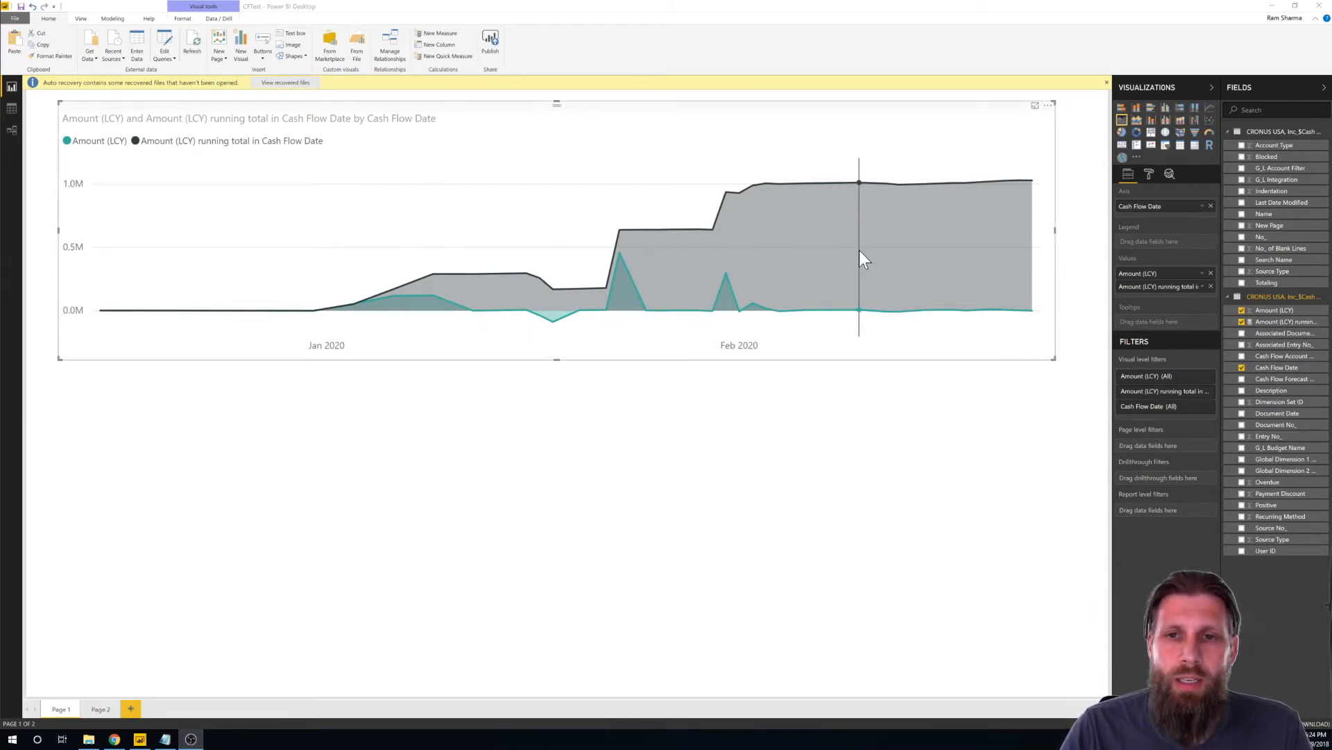
{"action": "mouse_move", "coordinate": [483, 416]}
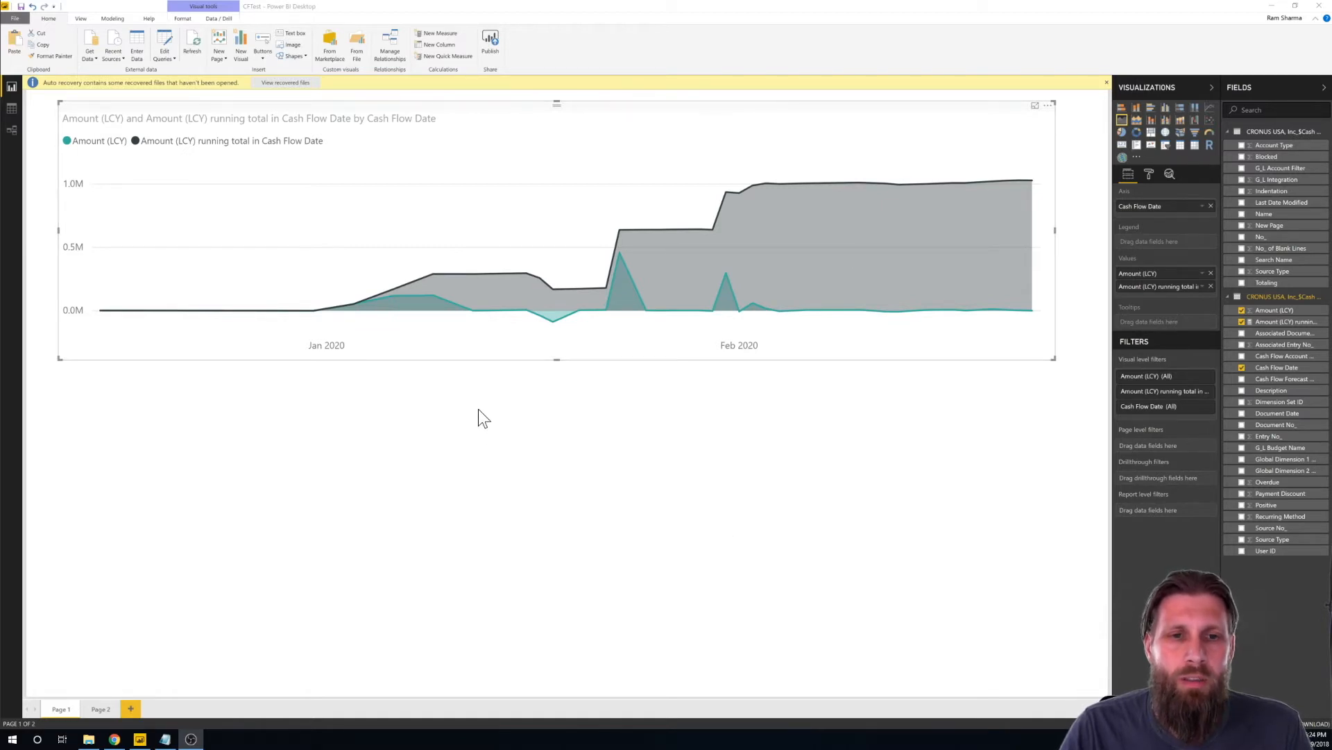
{"action": "mouse_move", "coordinate": [667, 522]}
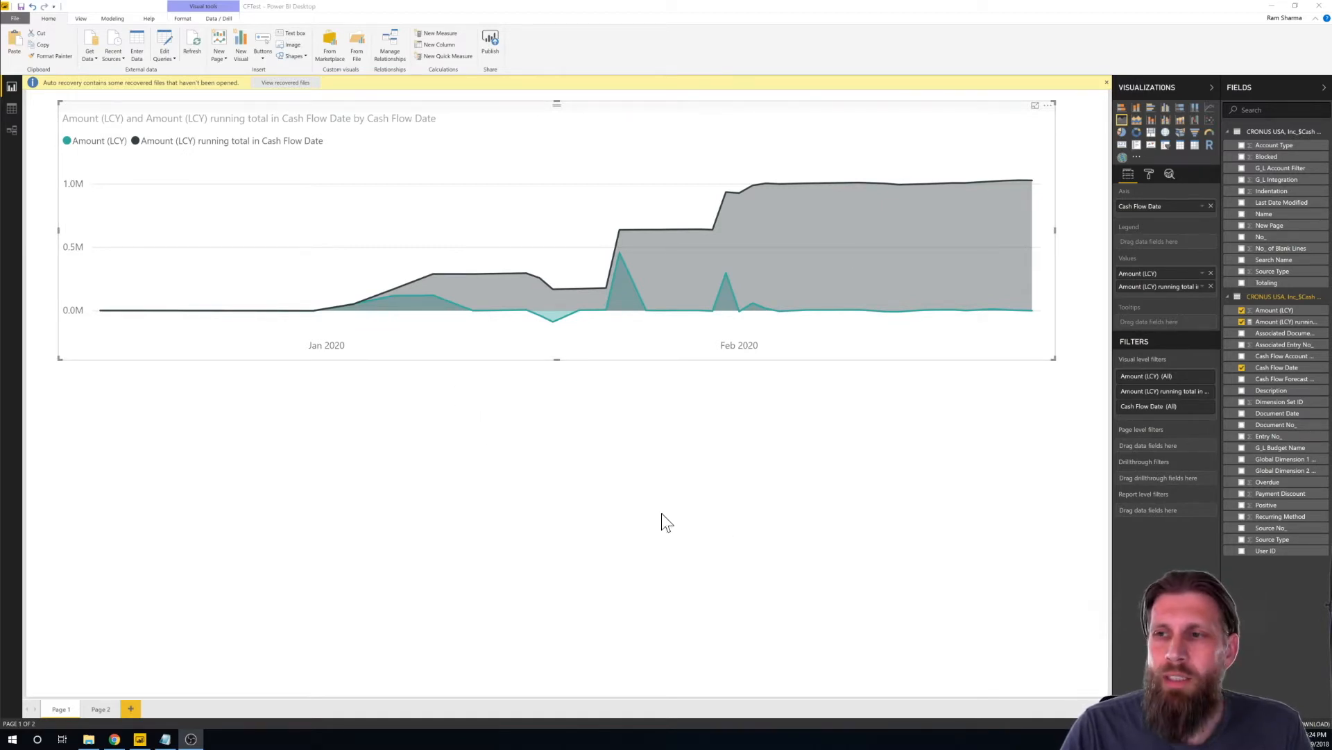
{"action": "mouse_move", "coordinate": [1227, 272]}
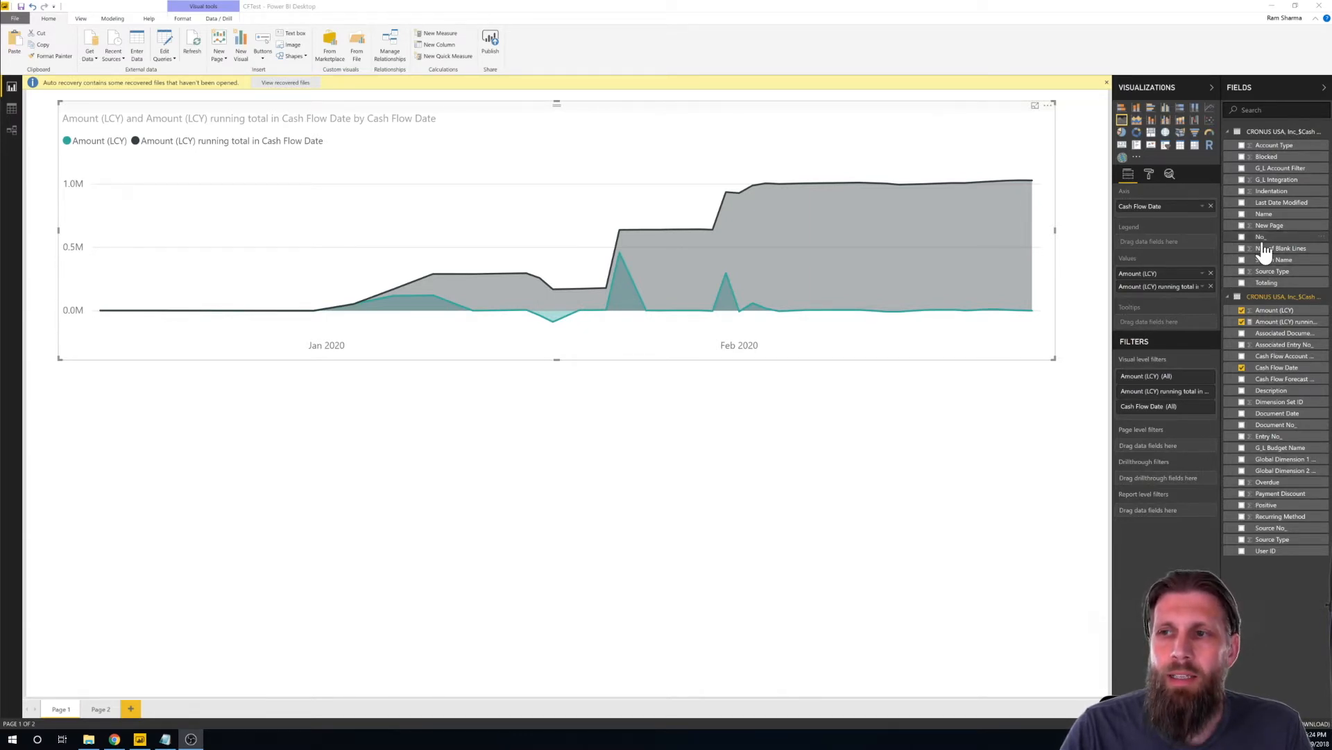
{"action": "mouse_move", "coordinate": [402, 403]}
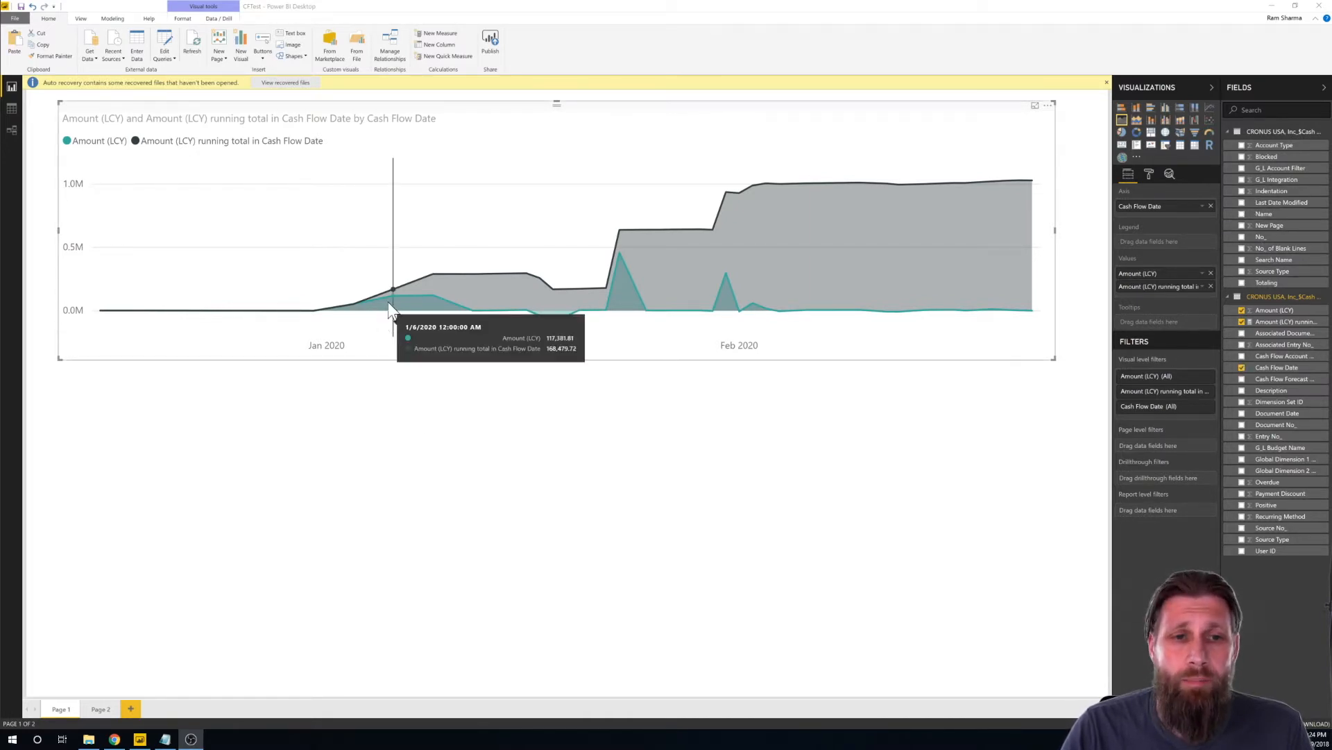
{"action": "mouse_move", "coordinate": [673, 246]}
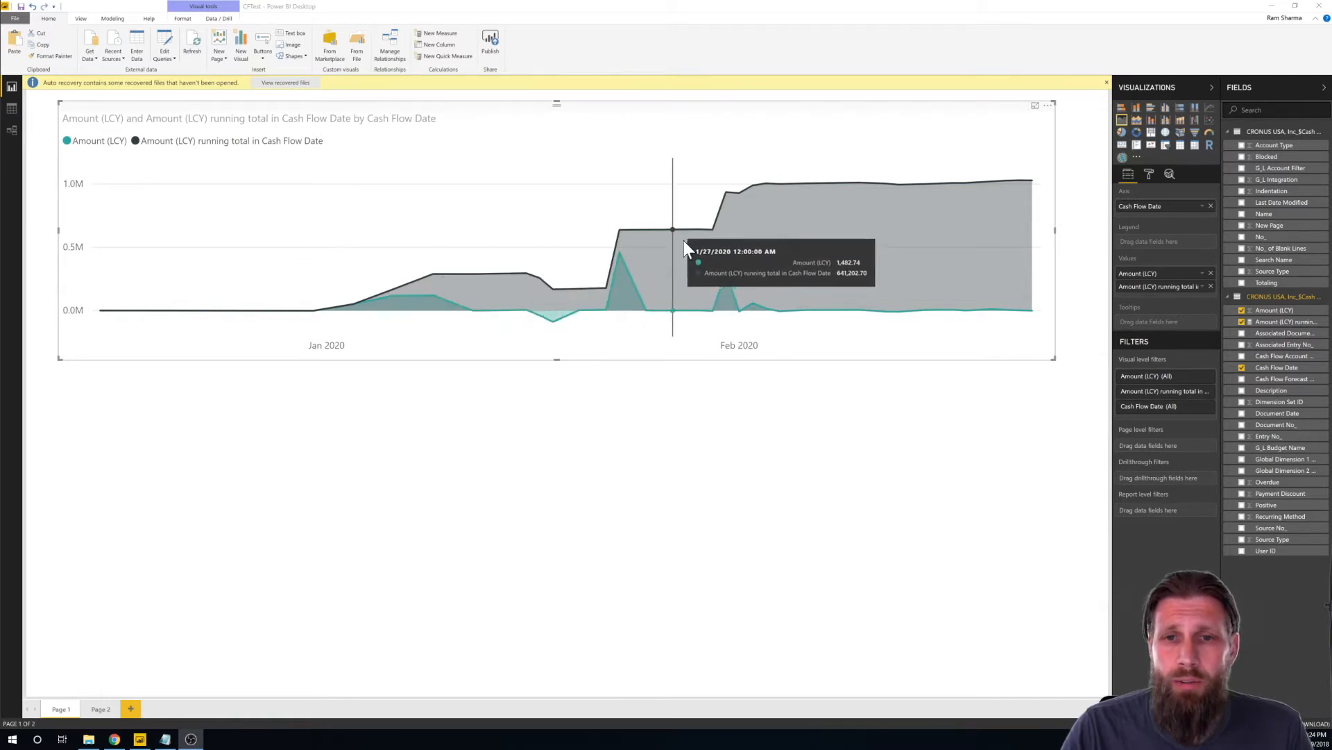
{"action": "mouse_move", "coordinate": [400, 306]}
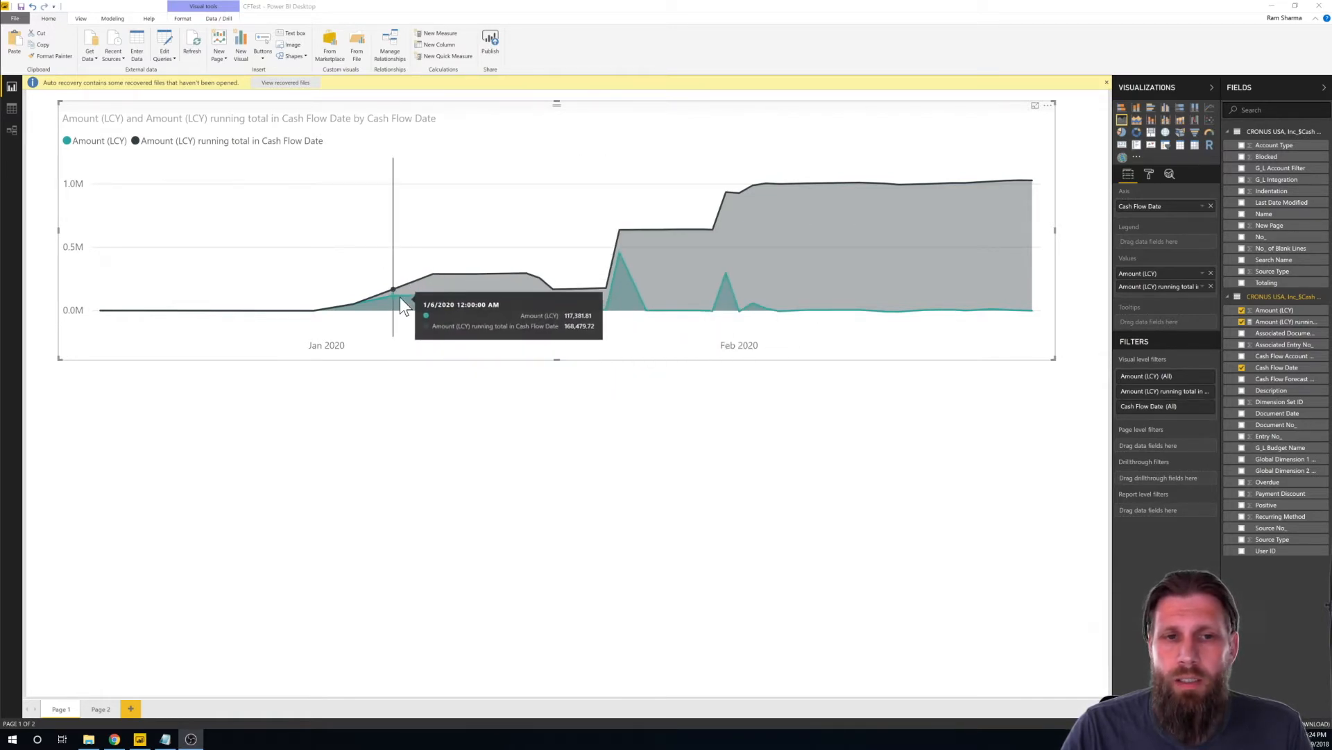
{"action": "mouse_move", "coordinate": [582, 326]}
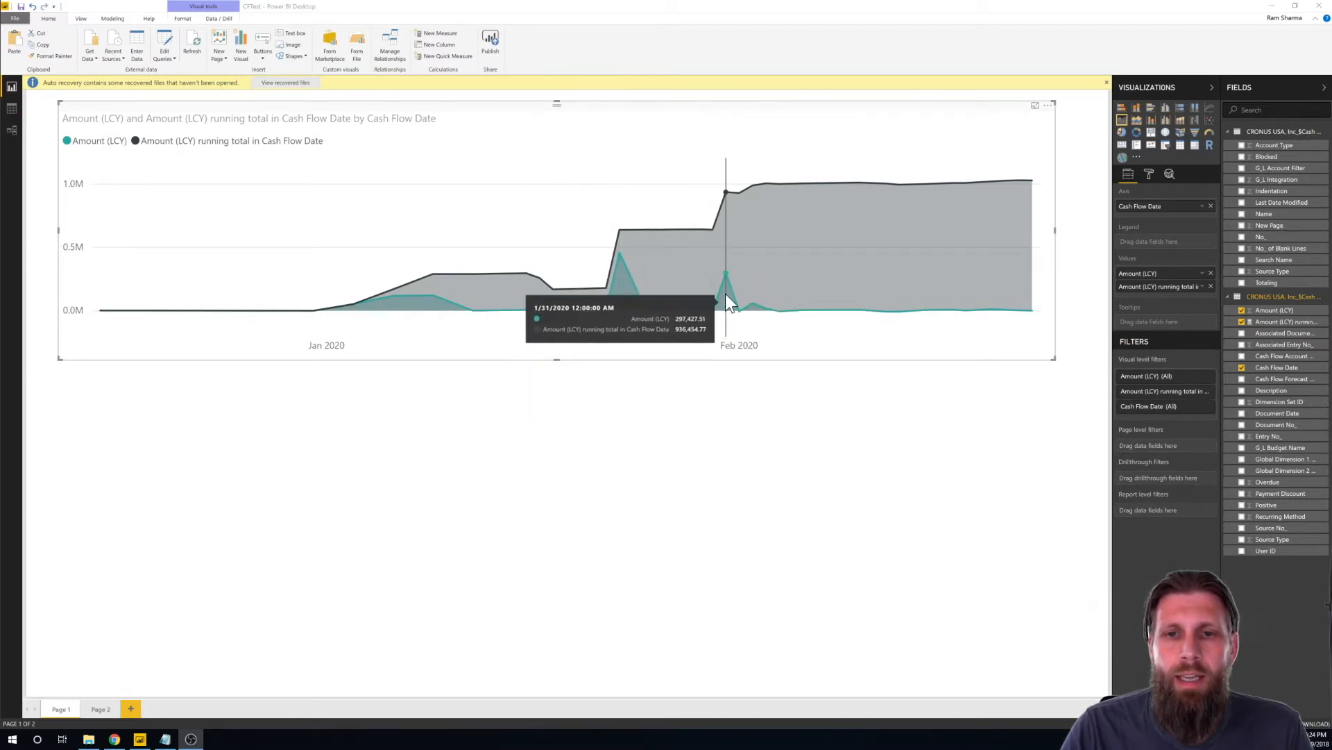
{"action": "mouse_move", "coordinate": [455, 66]}
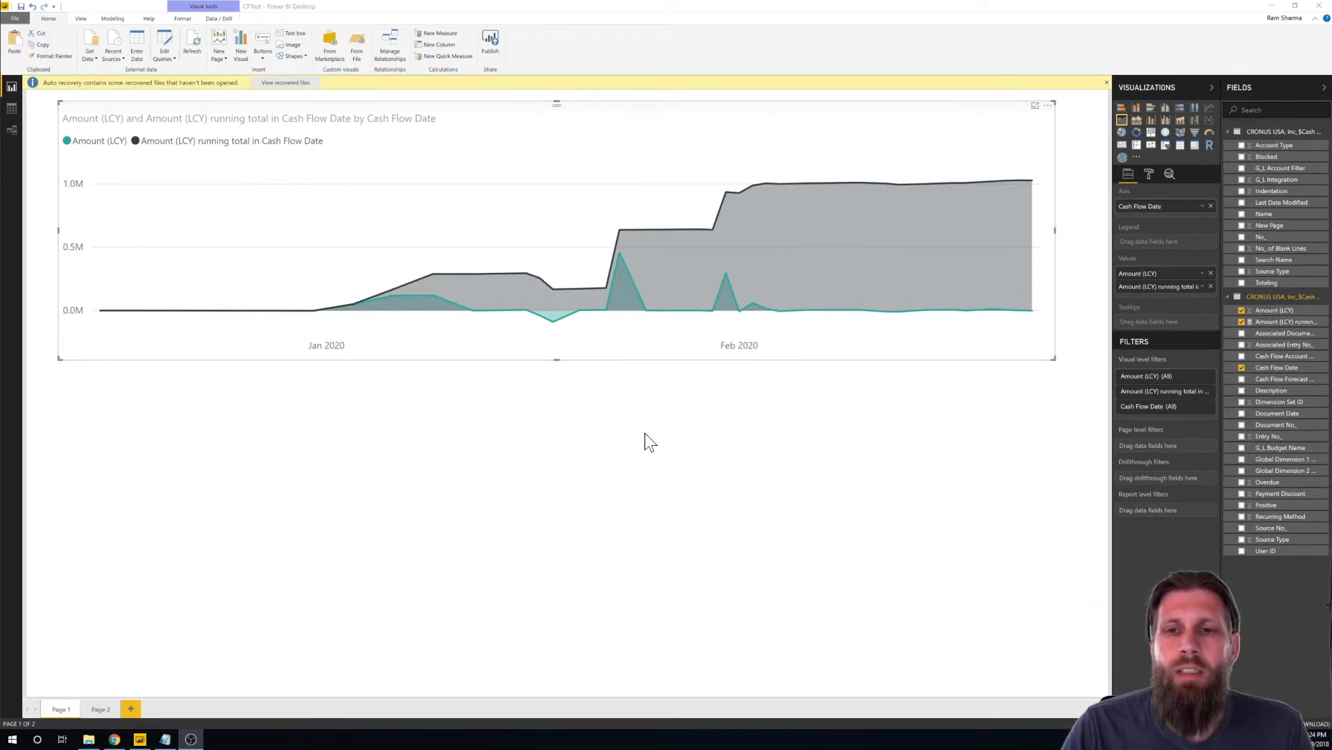
{"action": "mouse_move", "coordinate": [506, 480]}
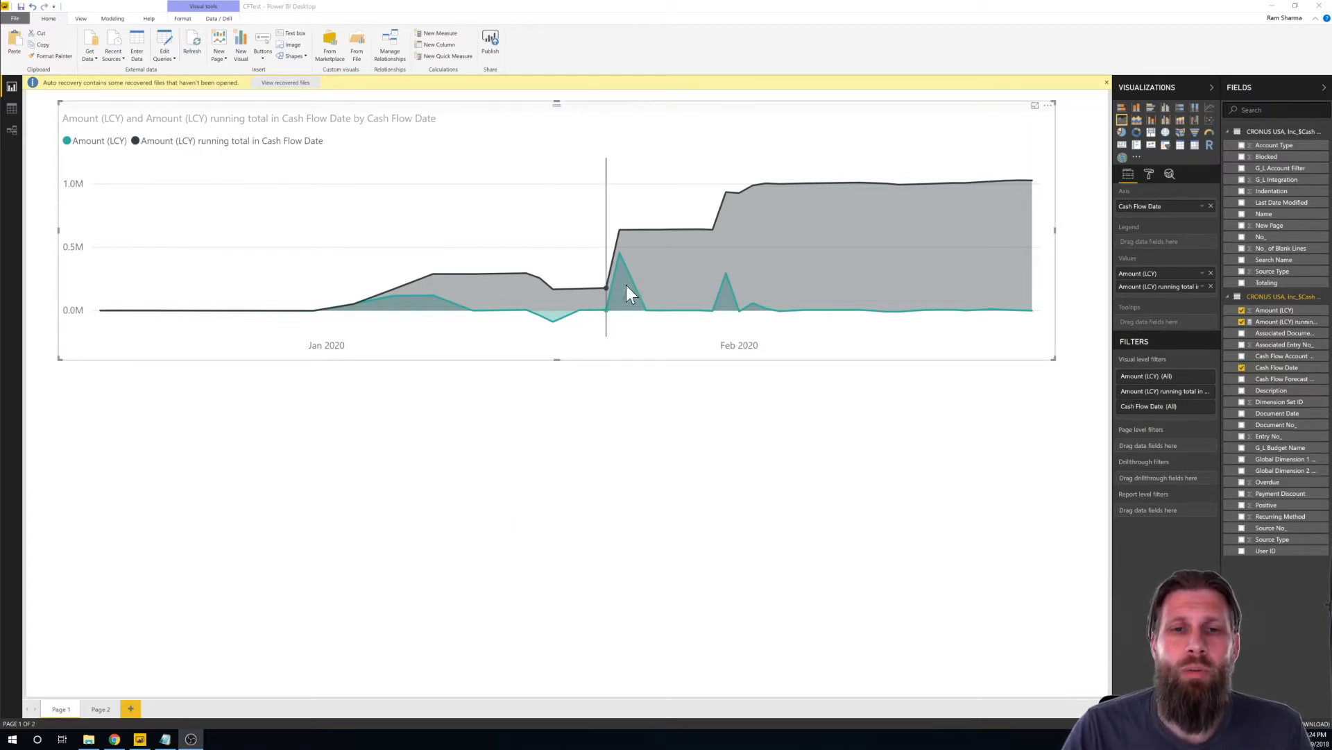
{"action": "mouse_move", "coordinate": [698, 236]}
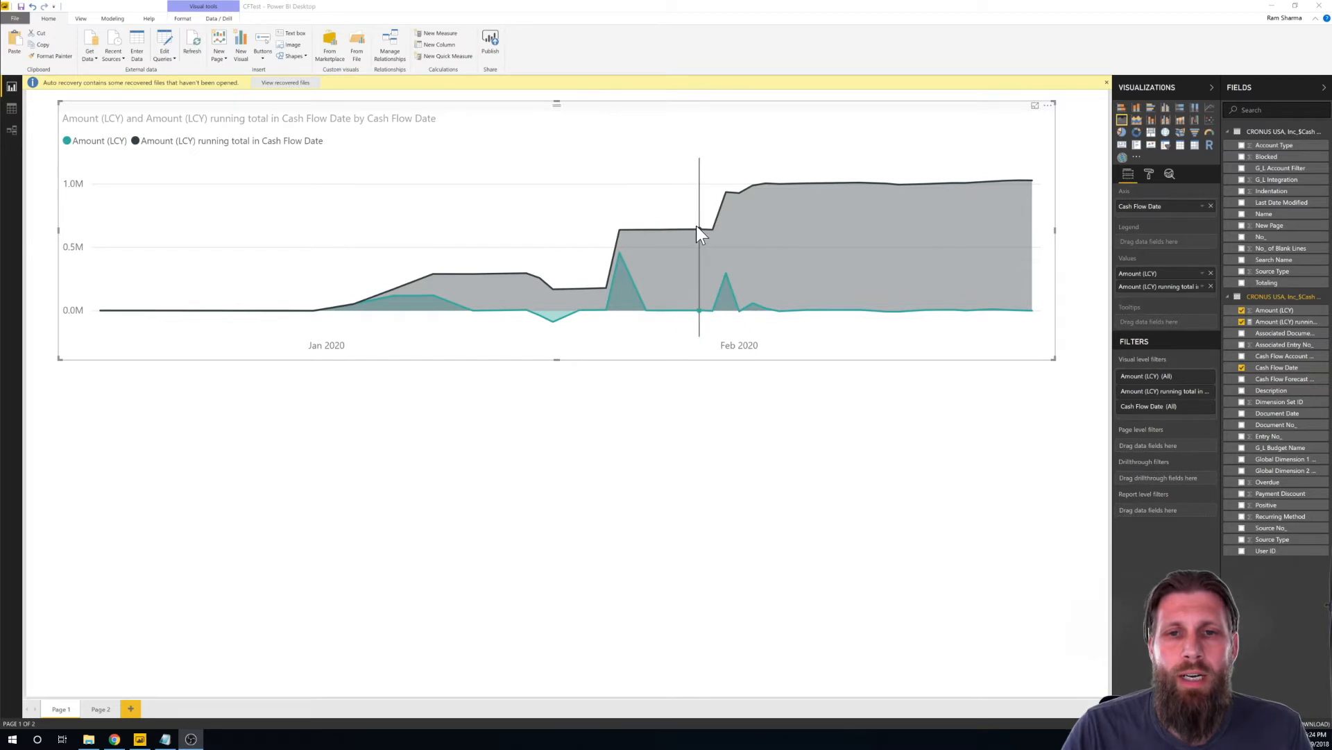
{"action": "mouse_move", "coordinate": [675, 351]}
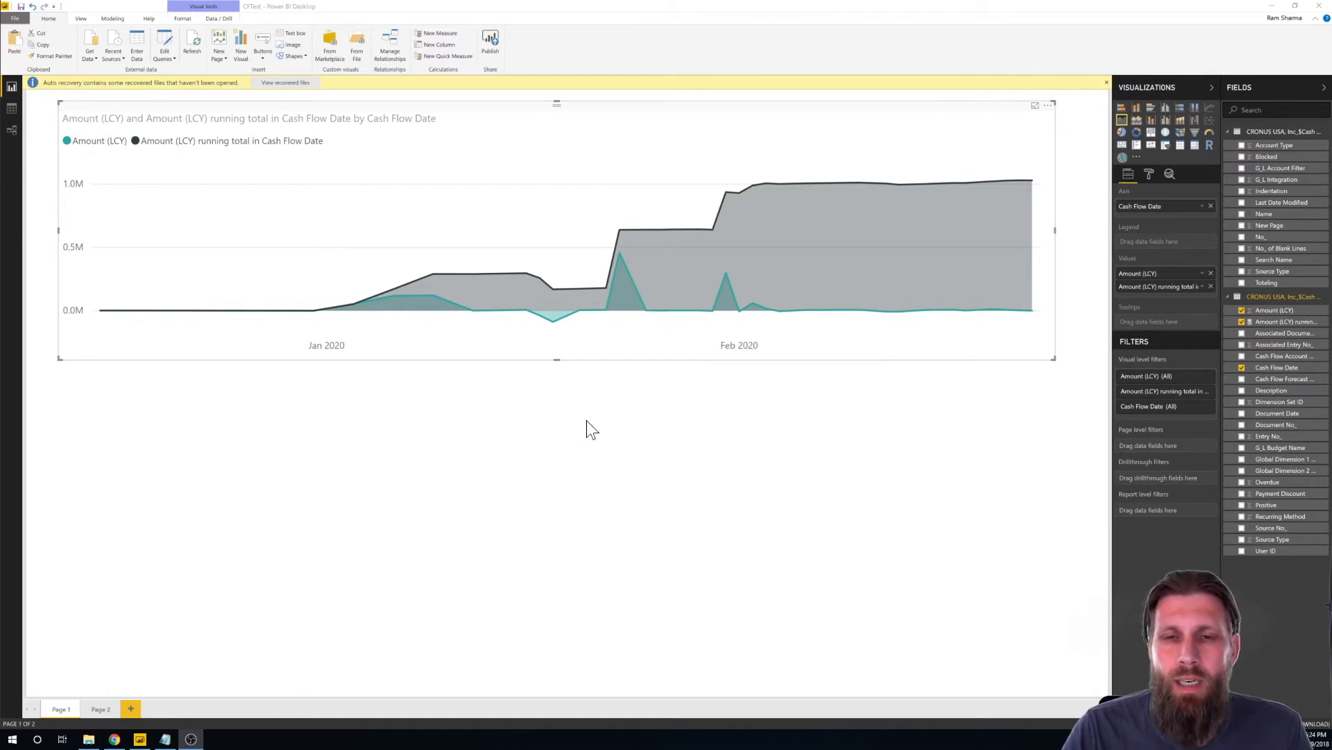
{"action": "mouse_move", "coordinate": [544, 461]}
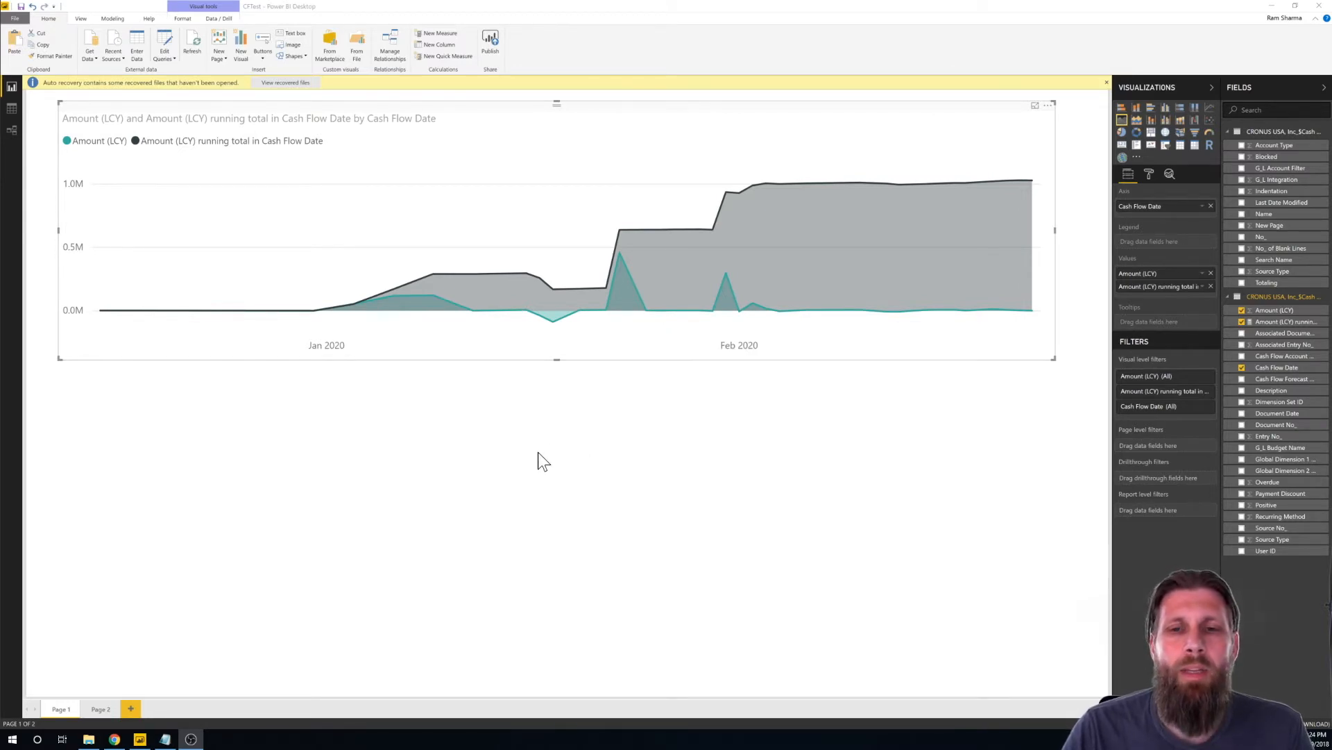
{"action": "mouse_move", "coordinate": [578, 349]}
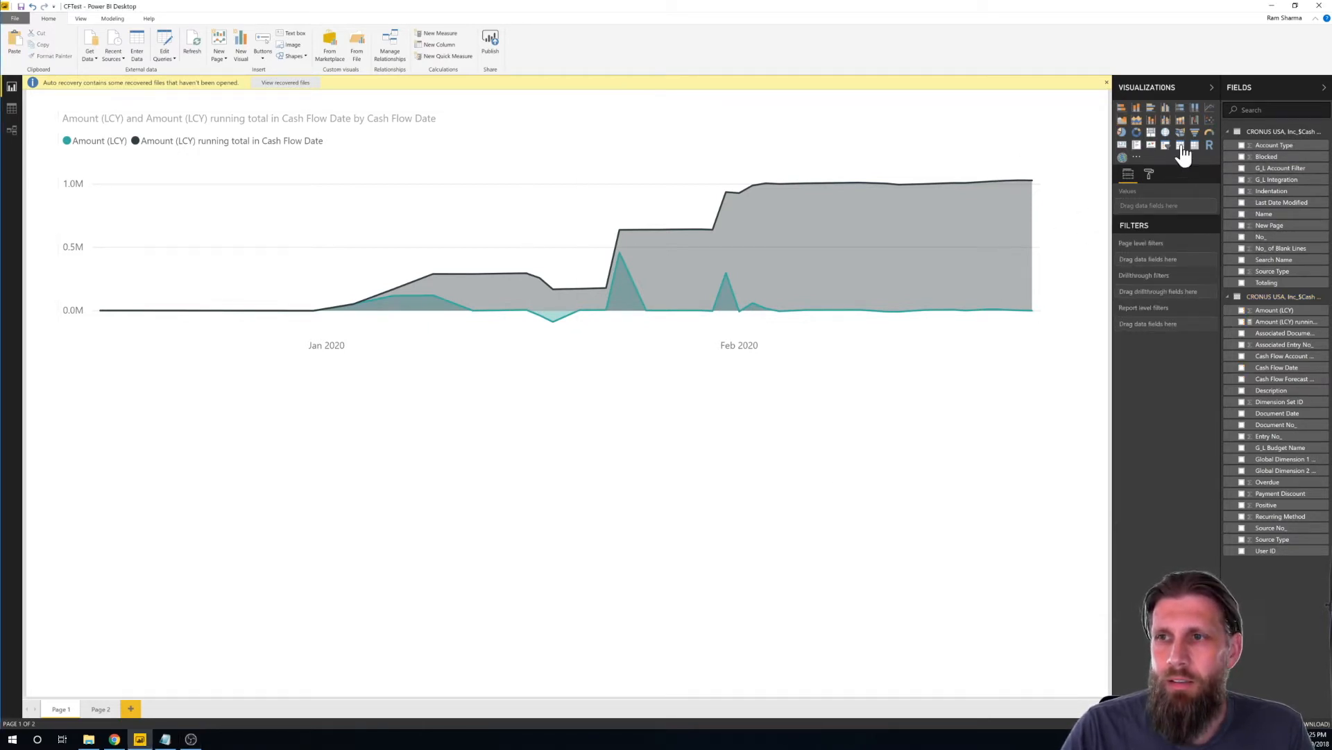
Add a Table visual in the lower-left area listing the Cash Flow Account Name values
{"action": "left_click", "coordinate": [1181, 144]}
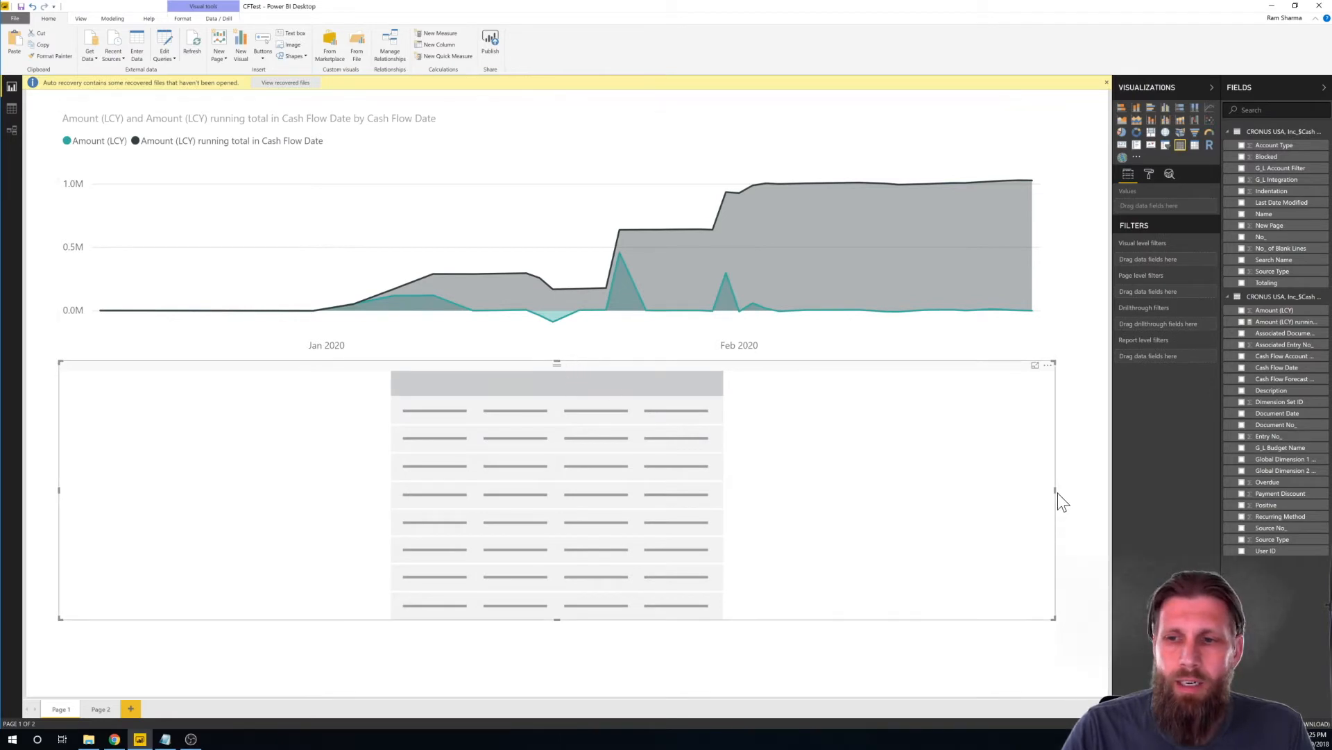
{"action": "left_click_drag", "start_coordinate": [1054, 489], "coordinate": [347, 468]}
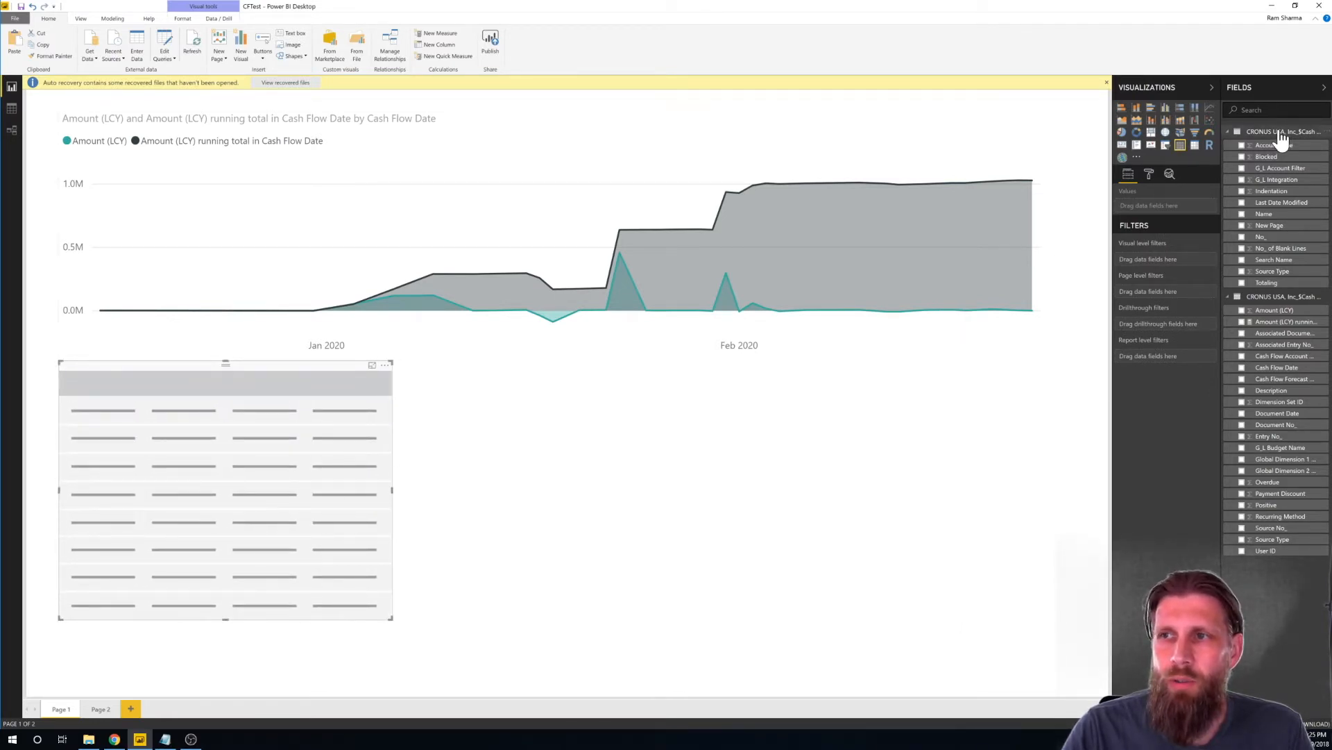
{"action": "mouse_move", "coordinate": [1281, 136]}
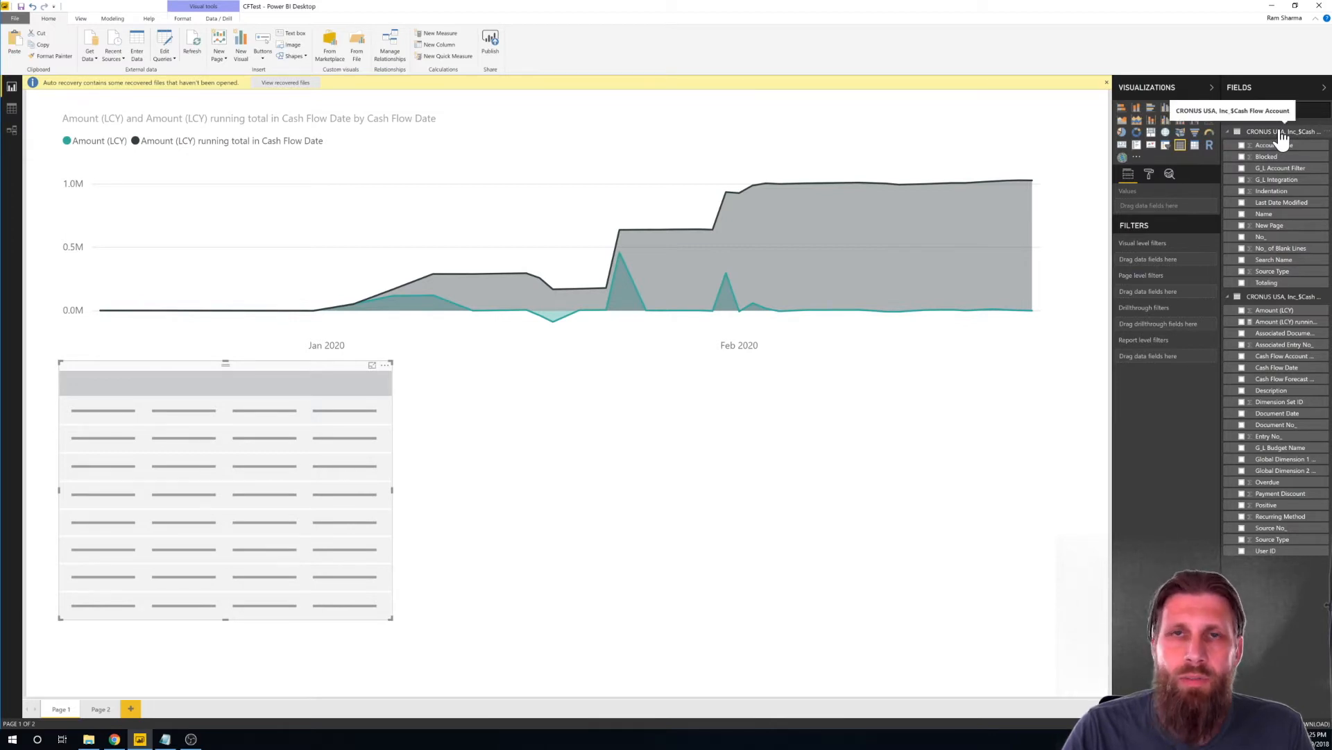
{"action": "left_click", "coordinate": [1242, 214]}
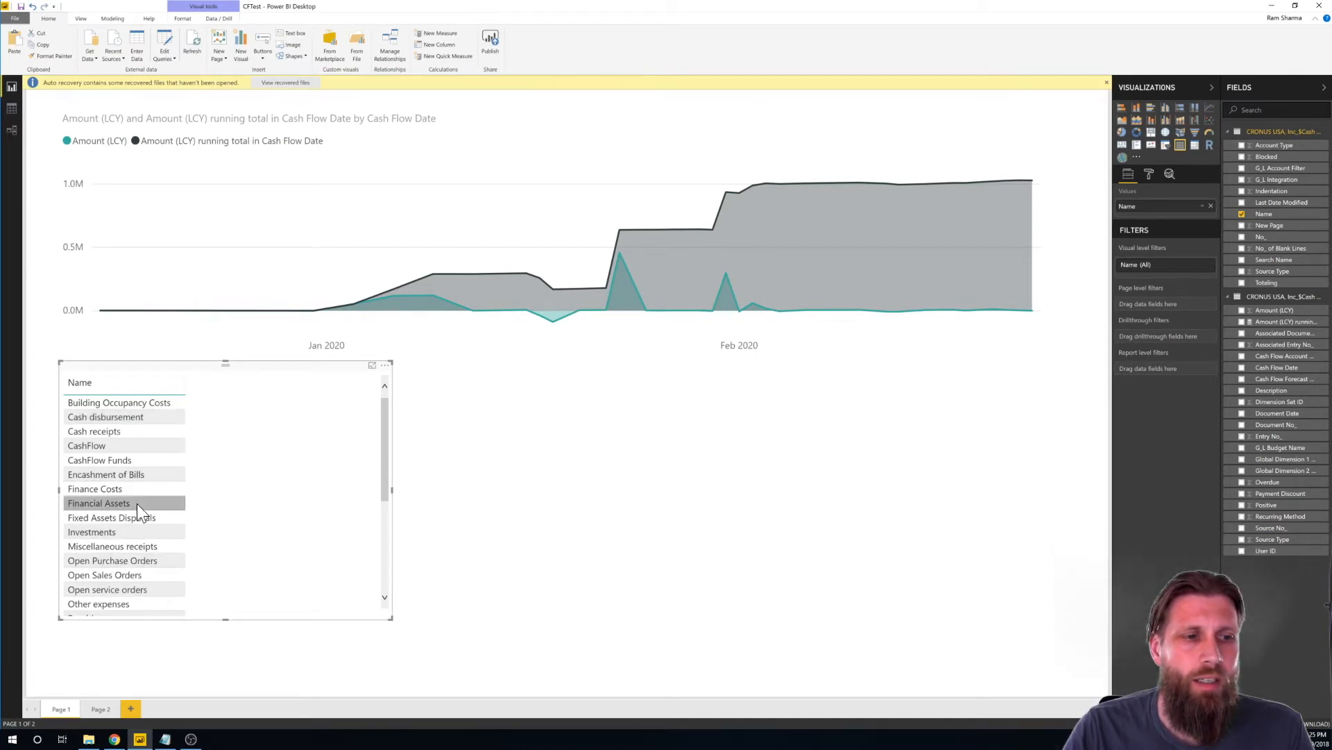
Convert the Name table into a checkbox slicer and untick Receivables to unfilter the chart
{"action": "left_click", "coordinate": [1165, 145]}
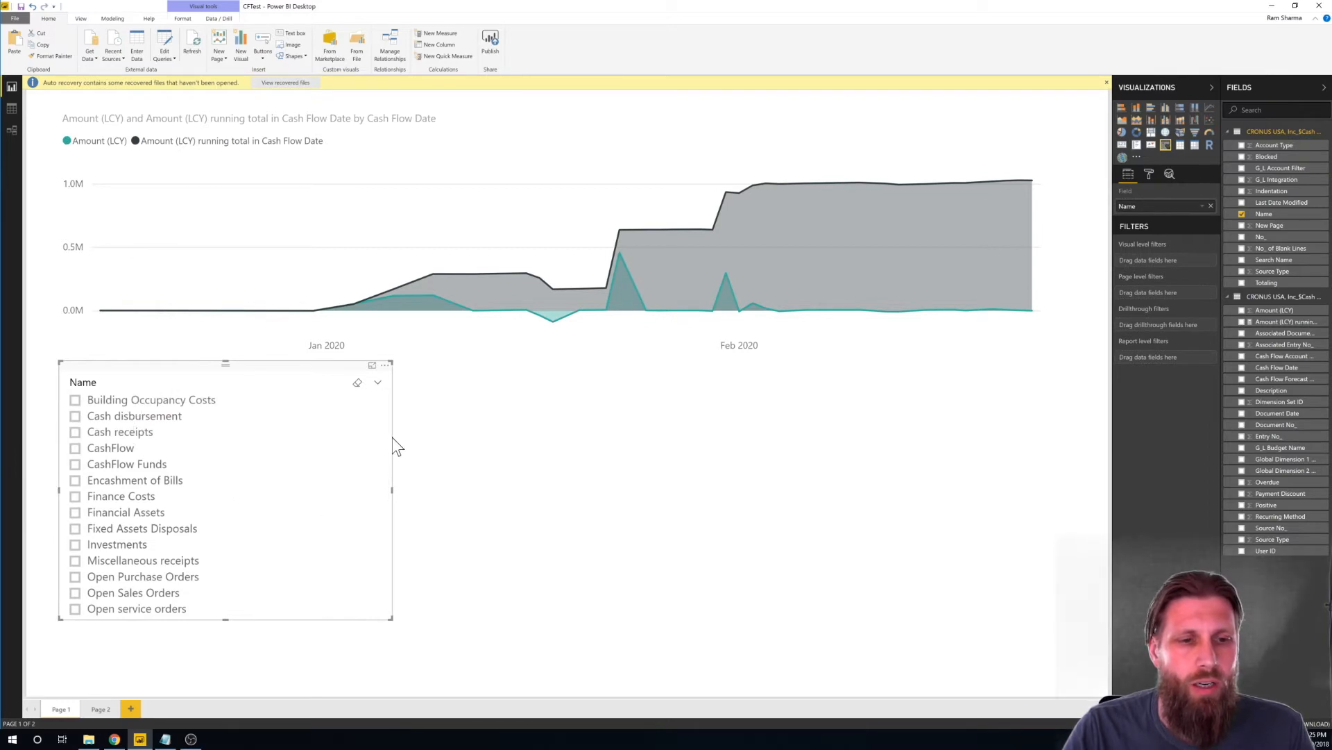
{"action": "scroll", "scroll_direction": "down", "scroll_amount": 3}
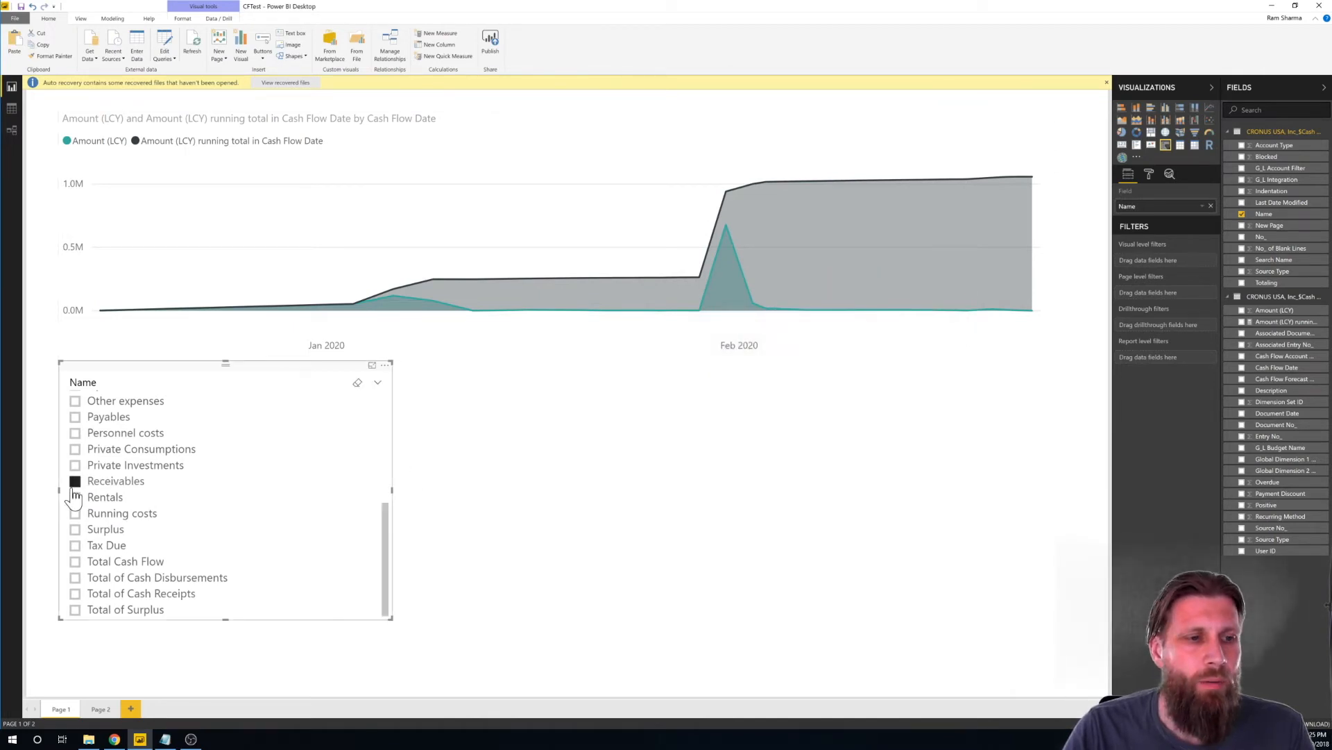
{"action": "left_click", "coordinate": [75, 481]}
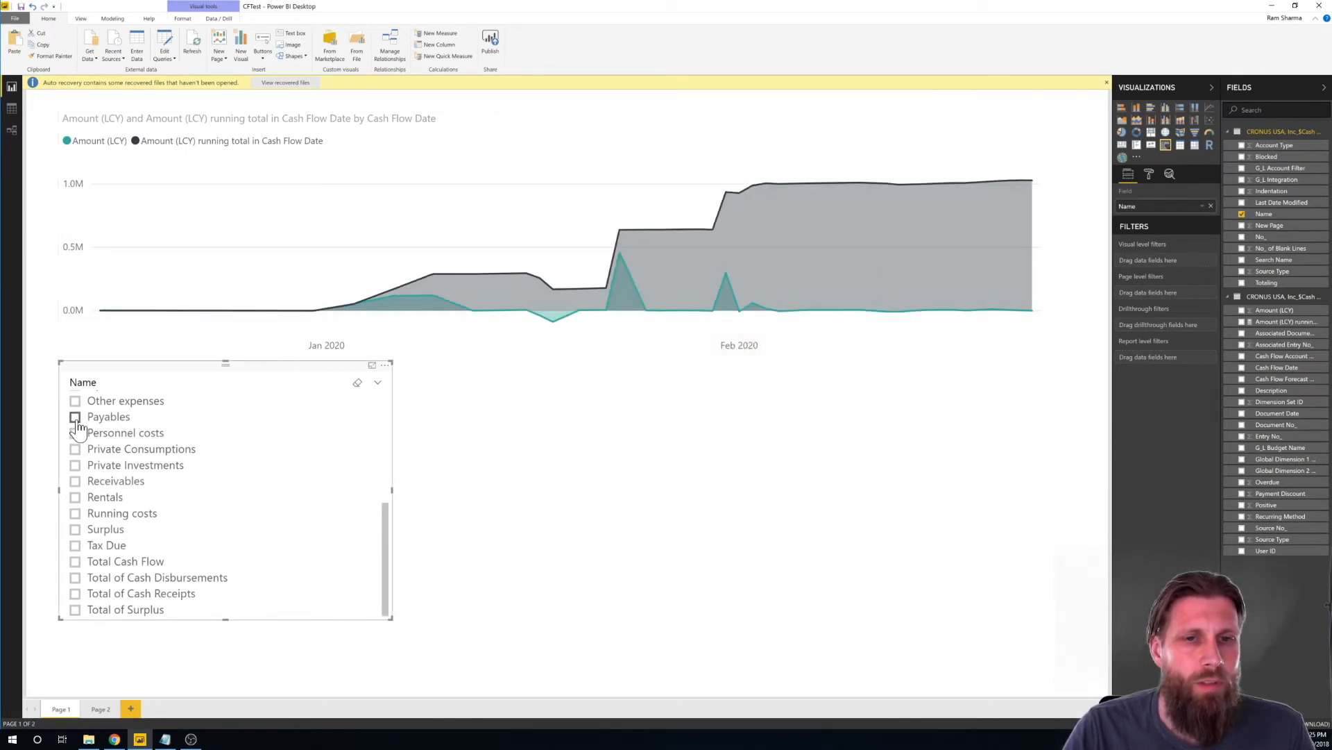
{"action": "left_click", "coordinate": [75, 416]}
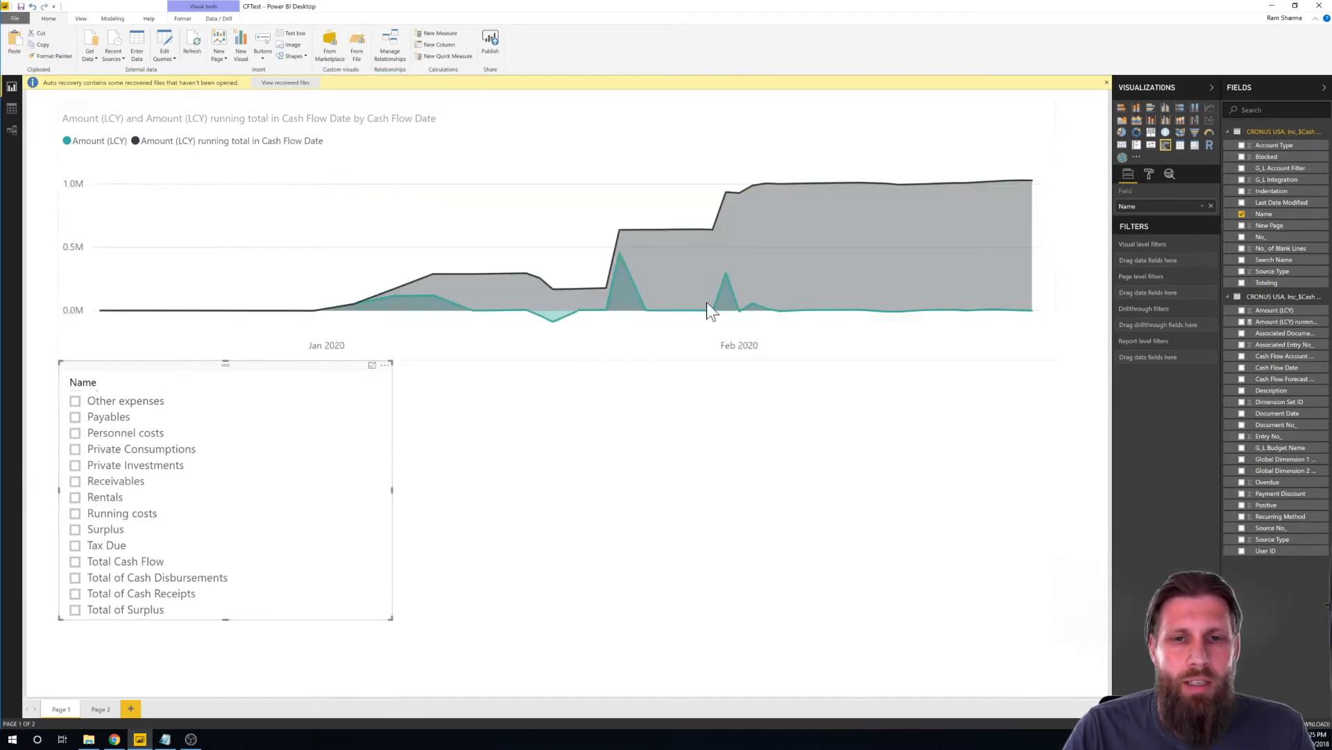
{"action": "mouse_move", "coordinate": [700, 272]}
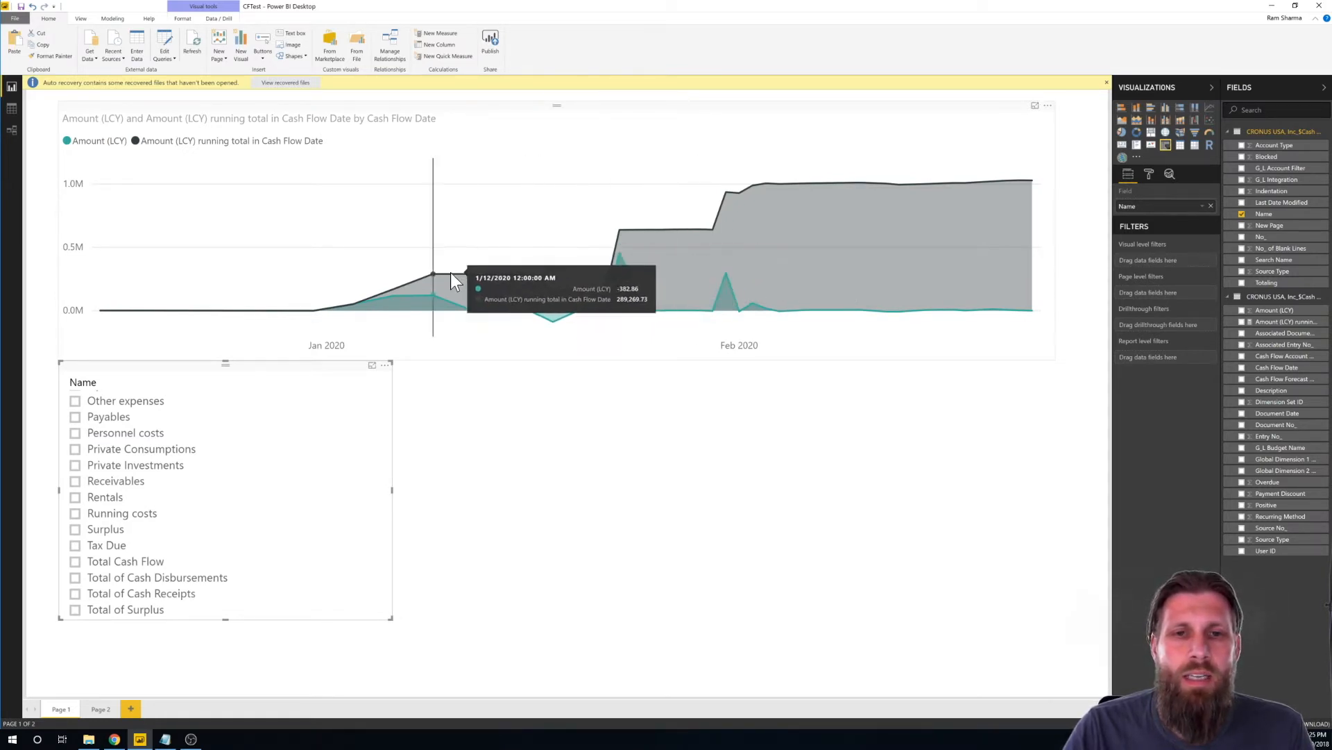
{"action": "mouse_move", "coordinate": [605, 293]}
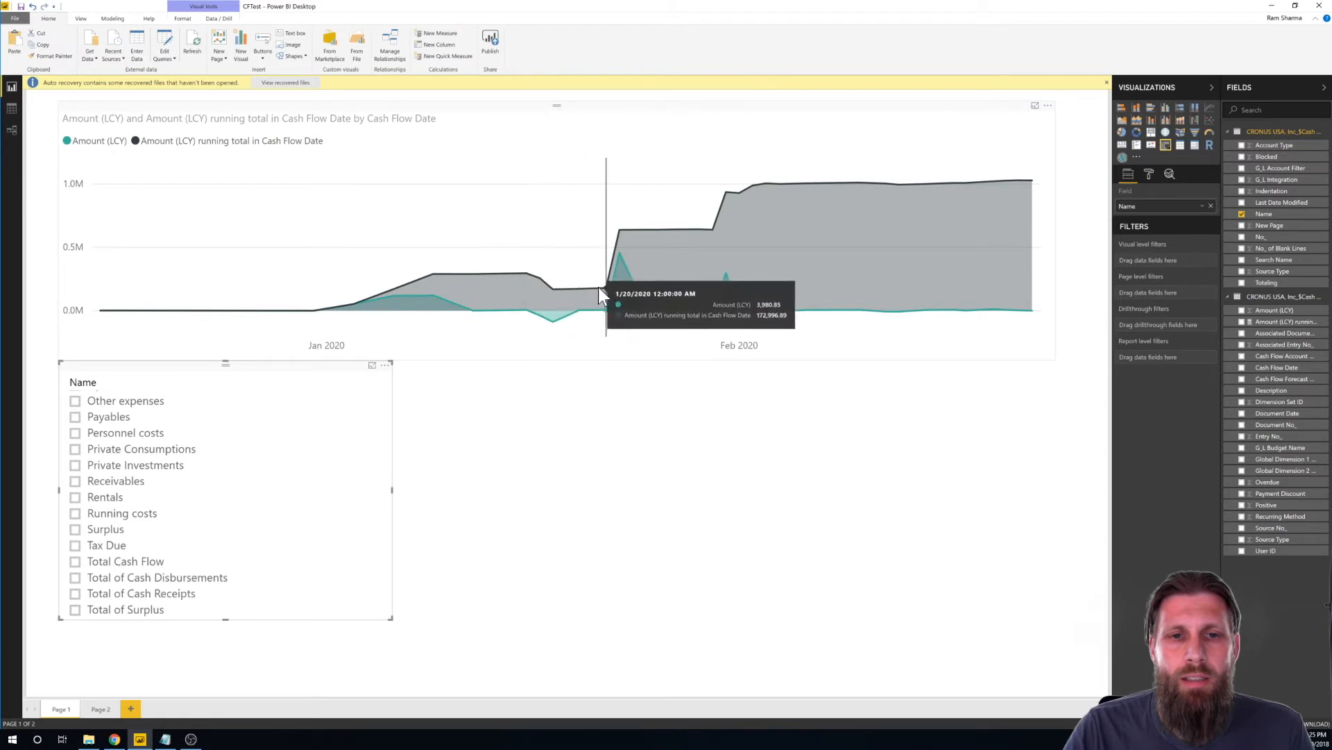
{"action": "mouse_move", "coordinate": [943, 279]}
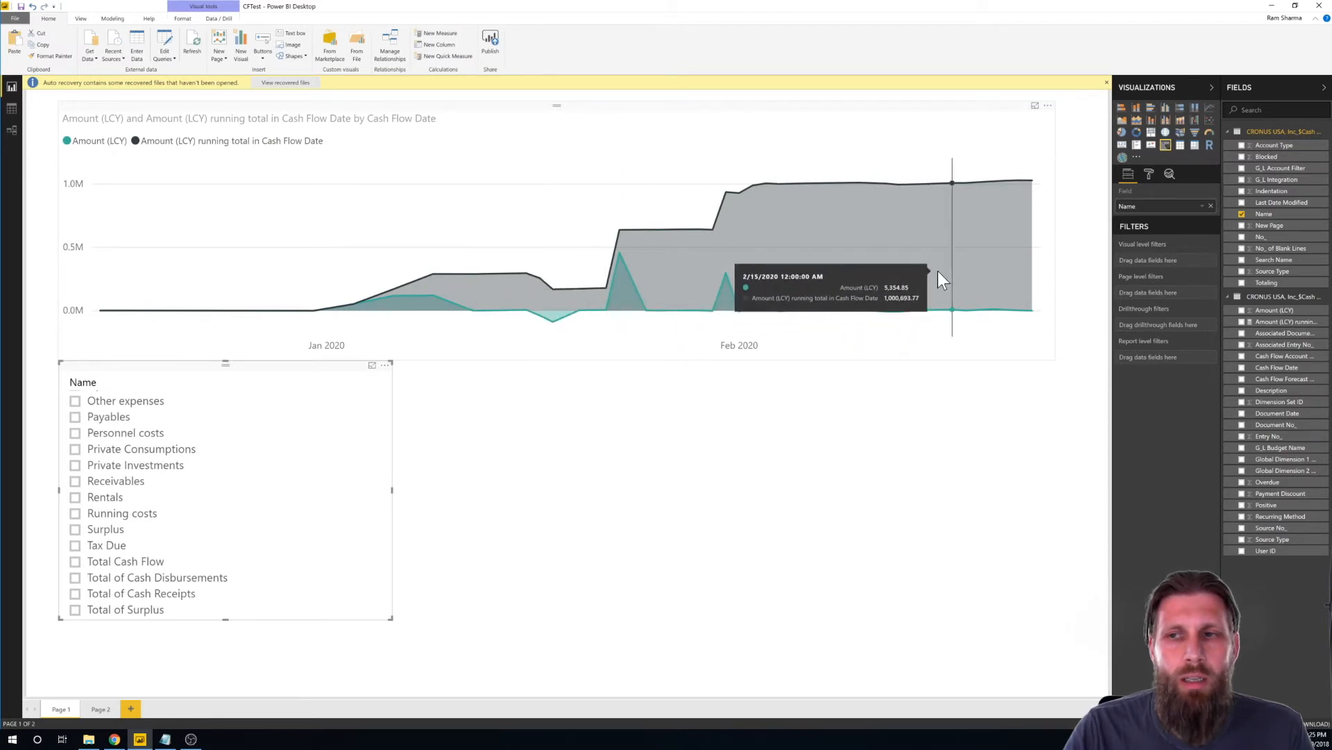
{"action": "mouse_move", "coordinate": [836, 187]}
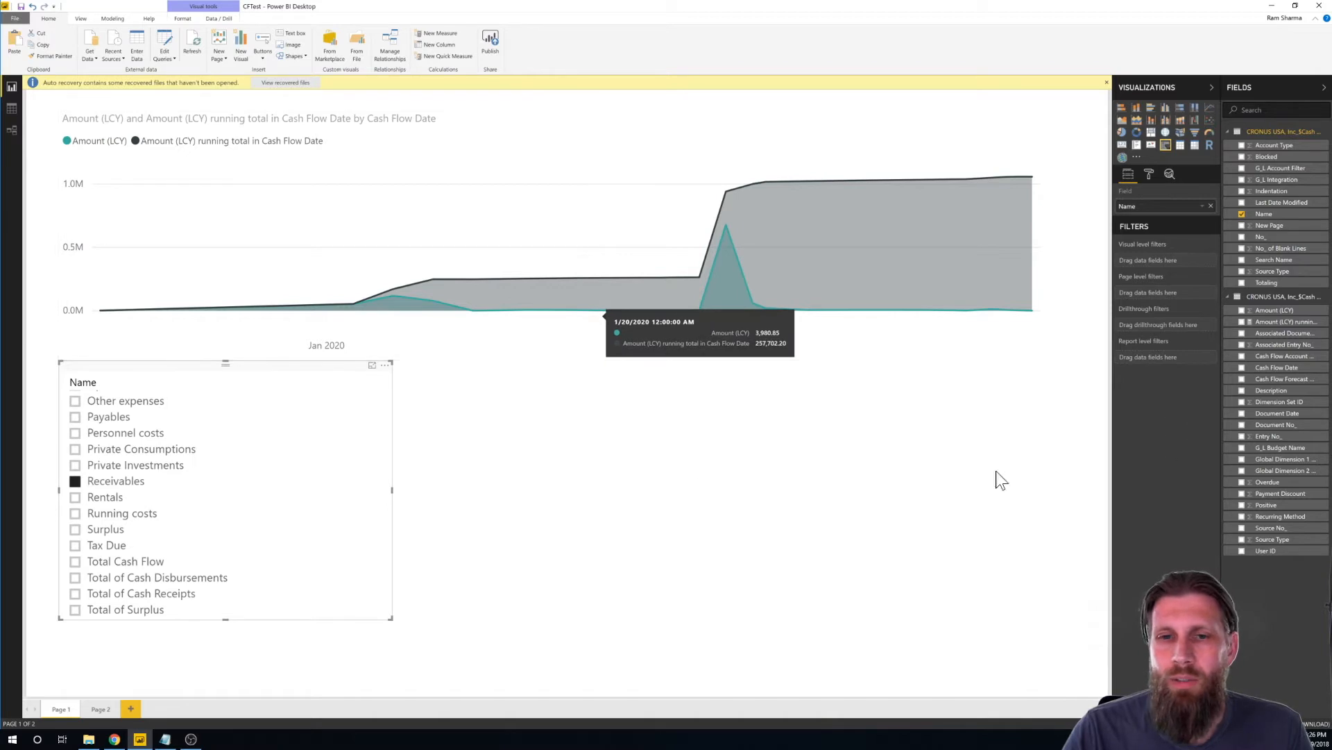
{"action": "mouse_move", "coordinate": [646, 446]}
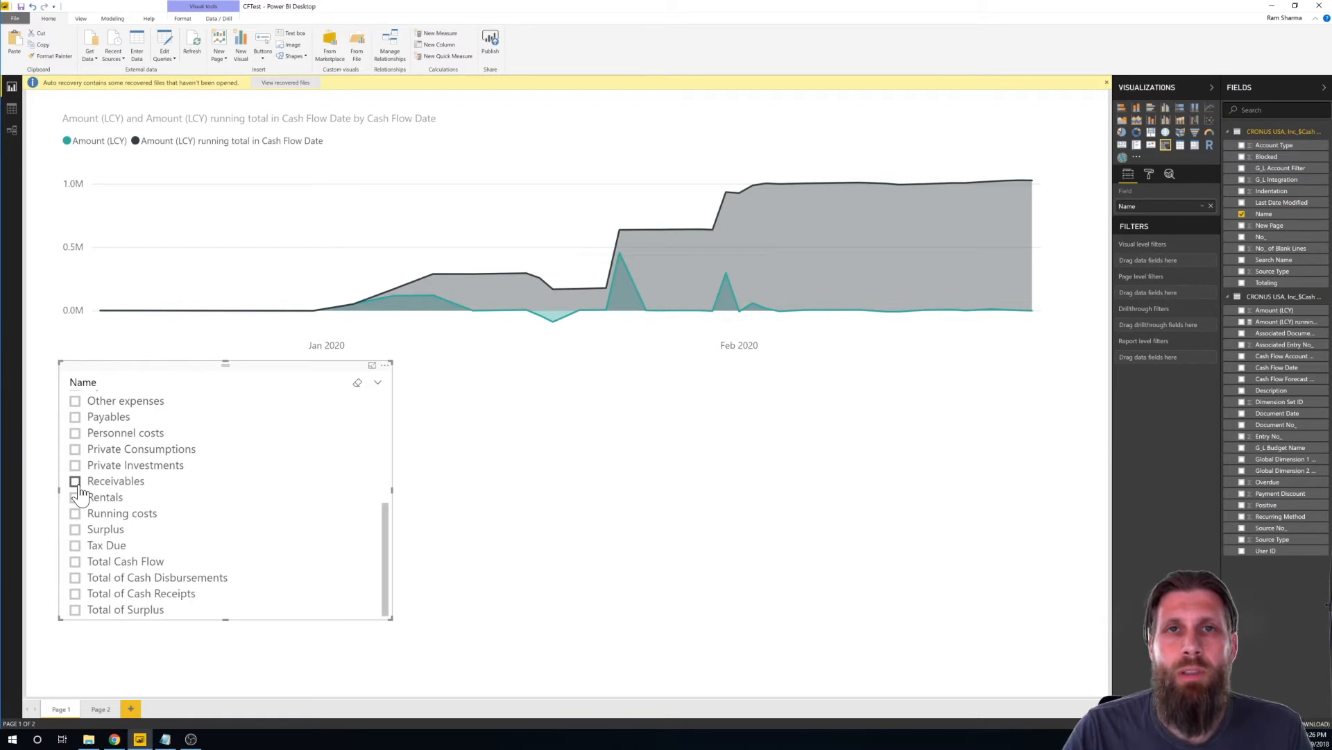
{"action": "mouse_move", "coordinate": [773, 574]}
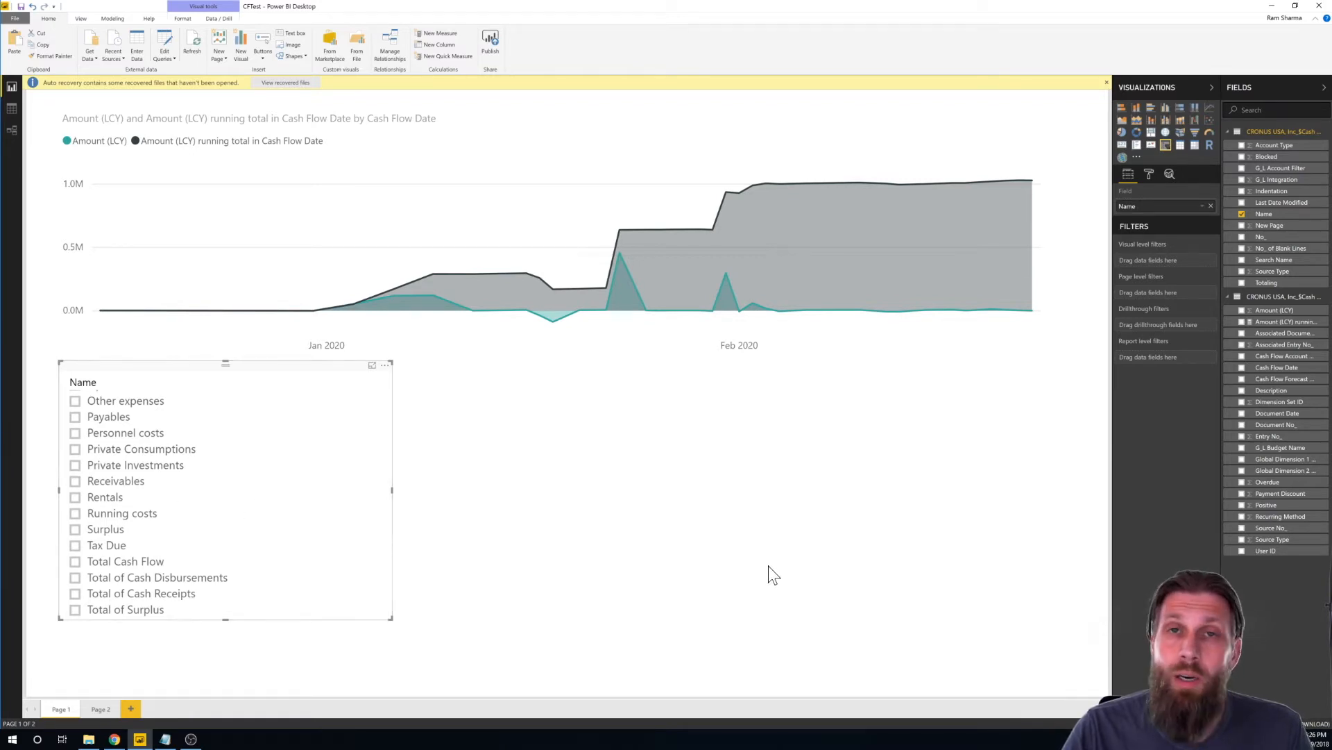
{"action": "mouse_move", "coordinate": [293, 385]}
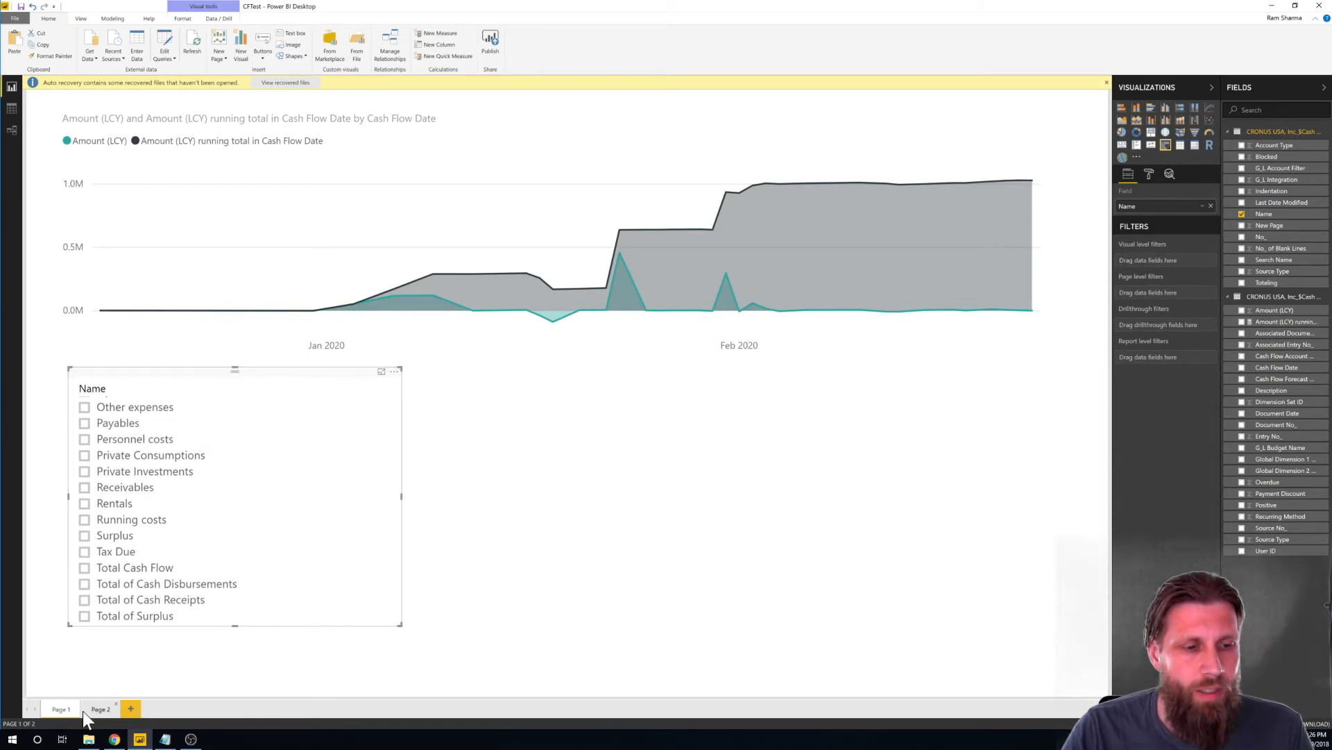
Switch to Page 2 of the report
{"action": "left_click", "coordinate": [99, 708]}
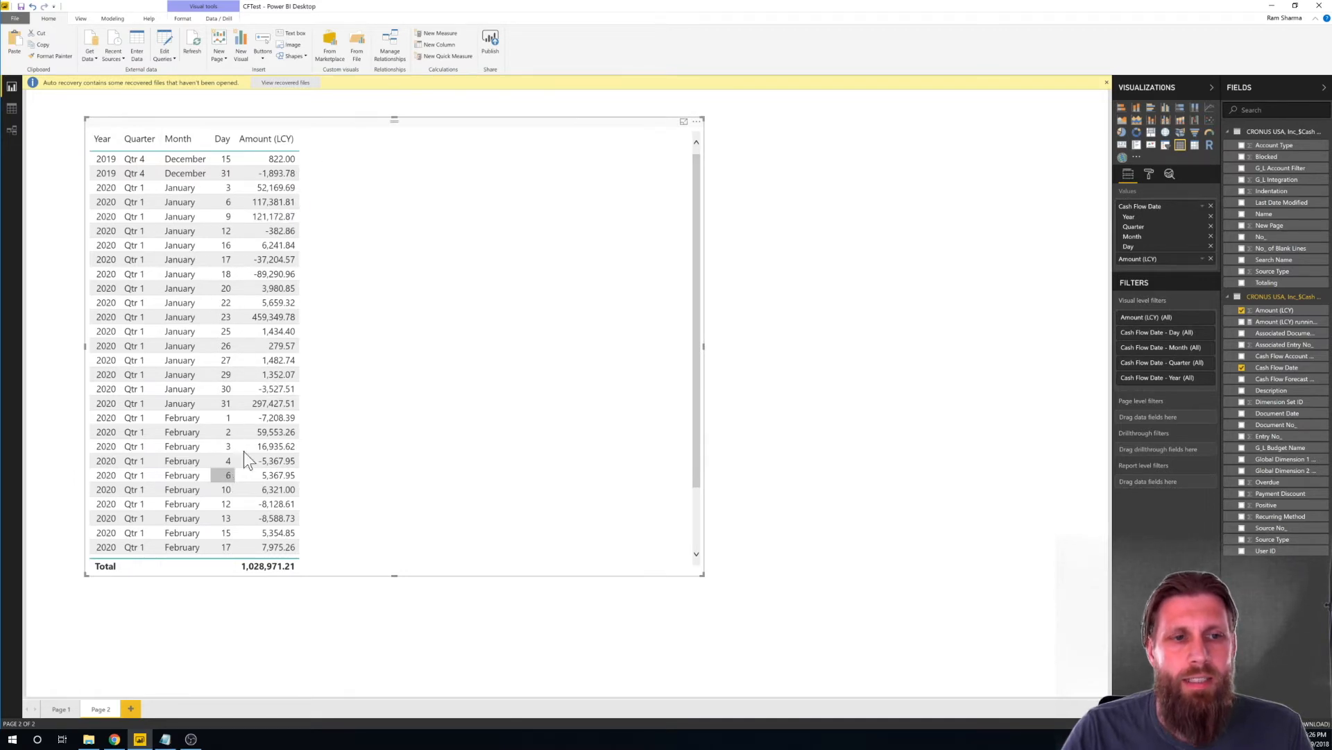
{"action": "mouse_move", "coordinate": [1211, 395]}
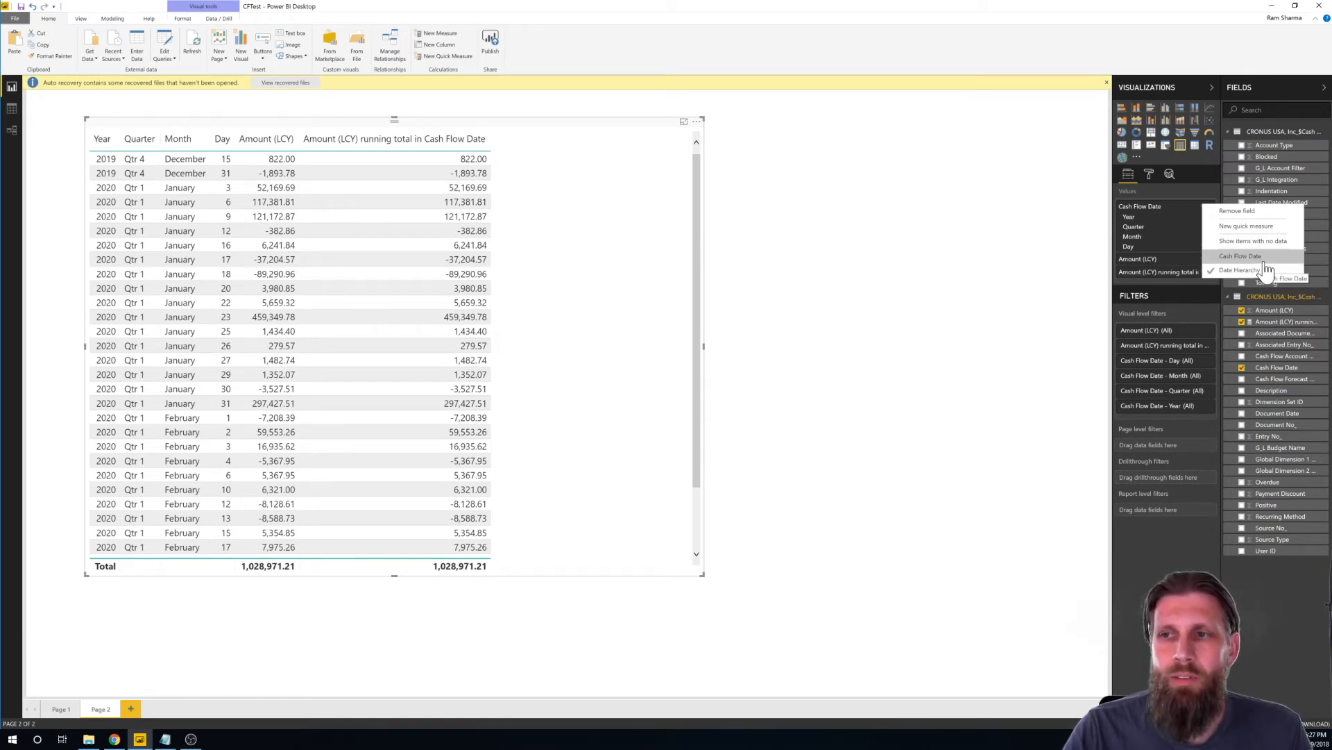
Show Cash Flow Date as individual dates instead of Date Hierarchy in the table
{"action": "left_click", "coordinate": [1239, 269]}
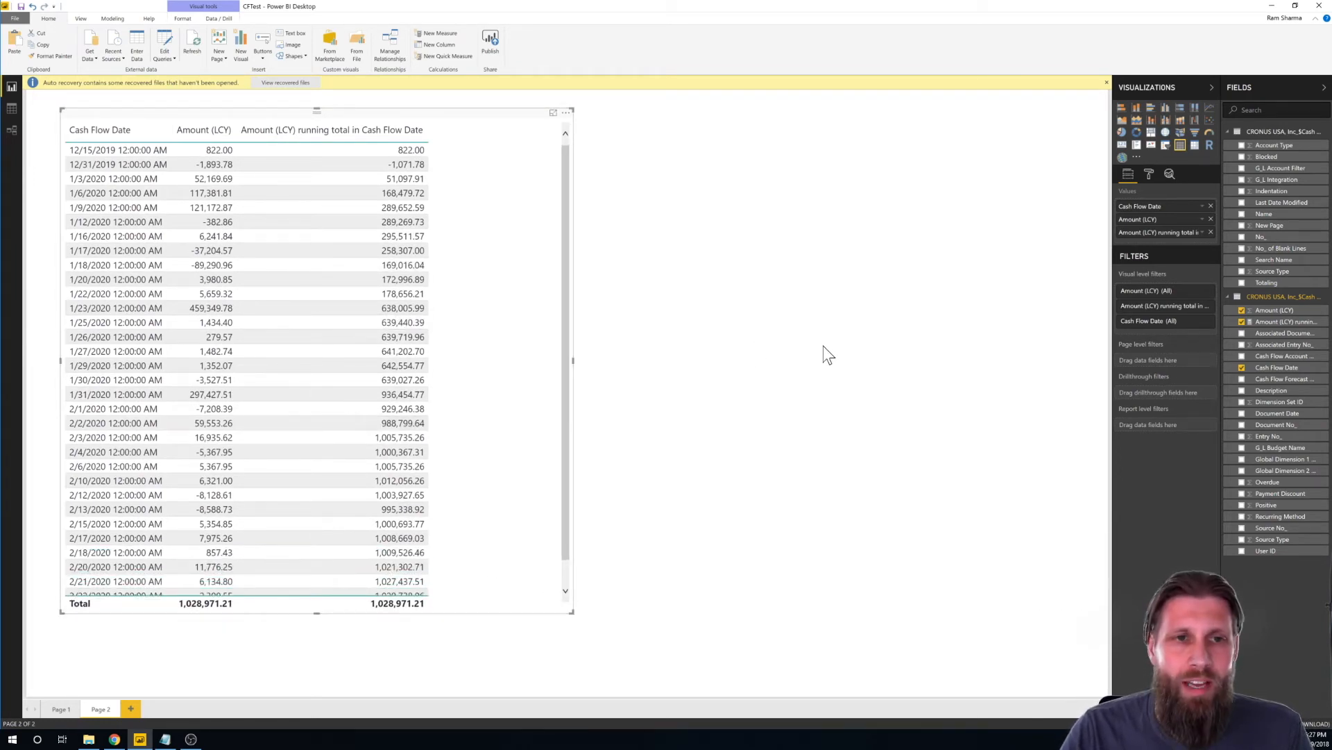
{"action": "mouse_move", "coordinate": [1102, 167]}
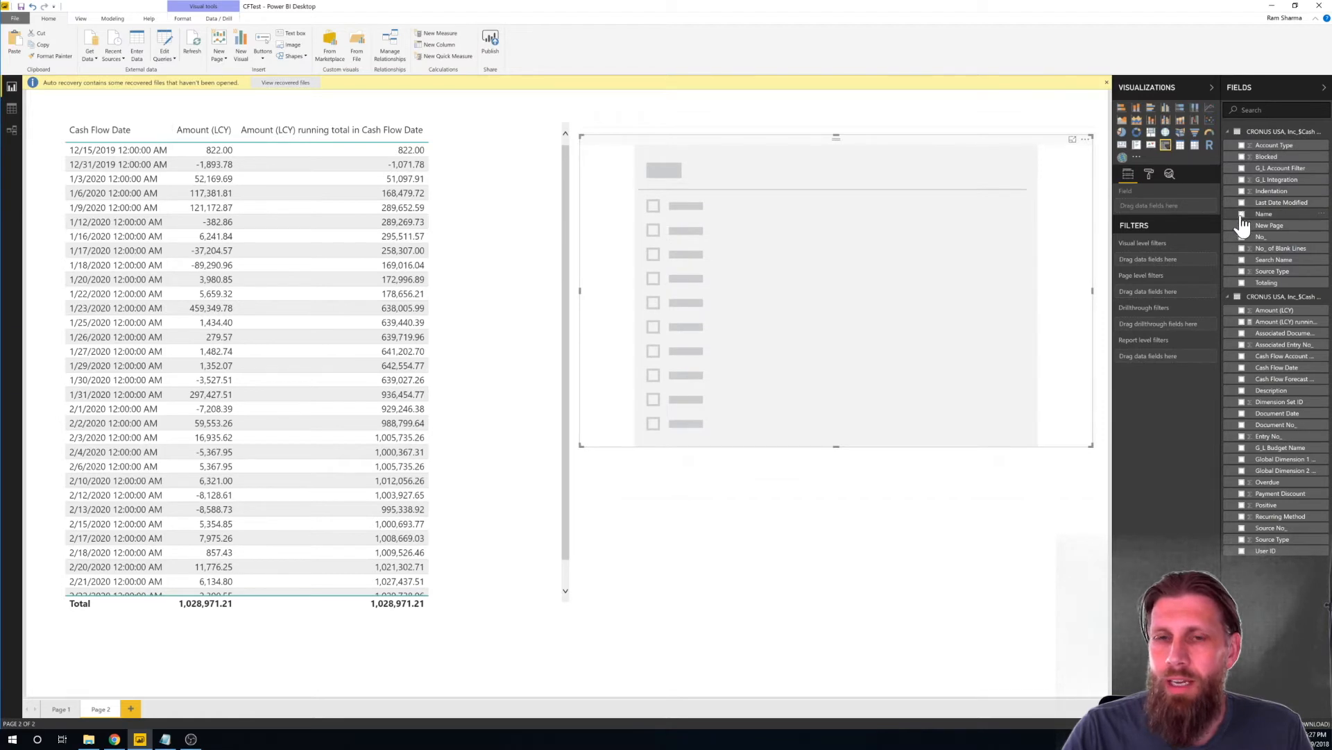
Fill the slicer with Name values and widen it to show all account names
{"action": "left_click", "coordinate": [1264, 213]}
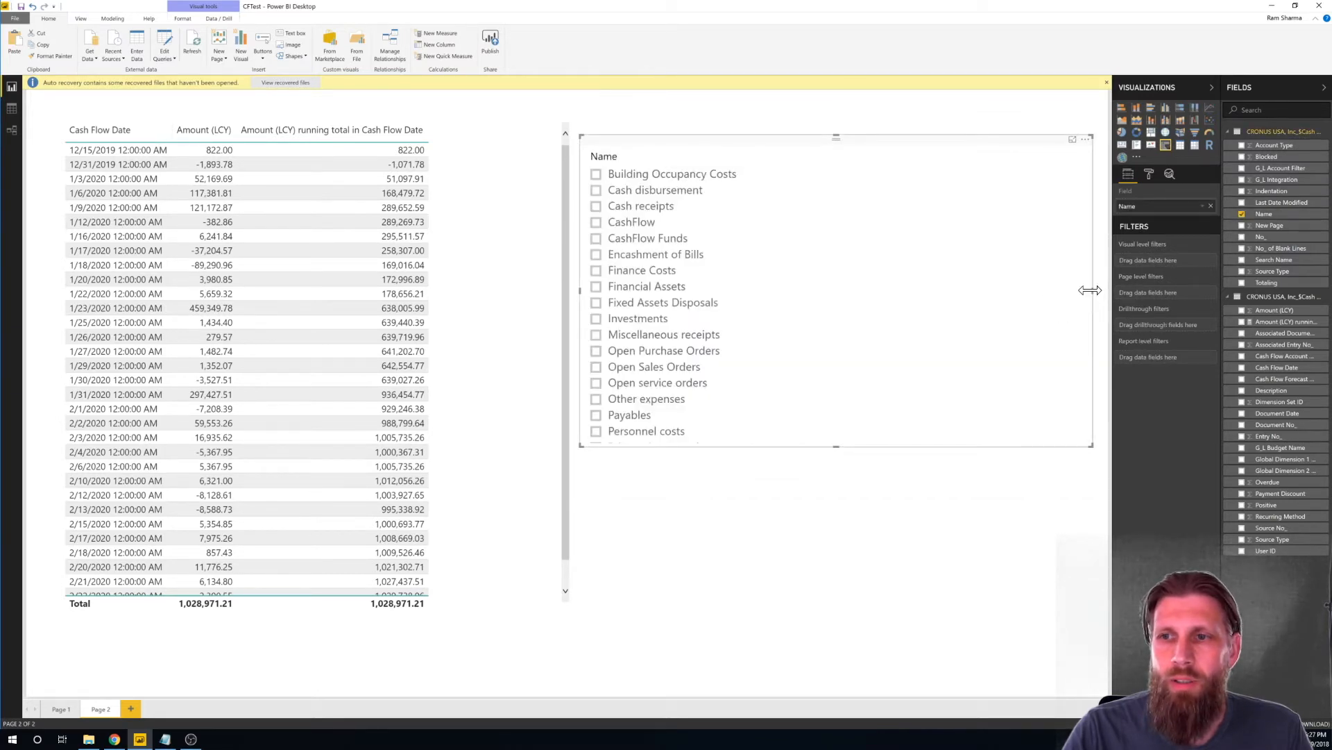
{"action": "left_click_drag", "start_coordinate": [1093, 290], "coordinate": [847, 290]}
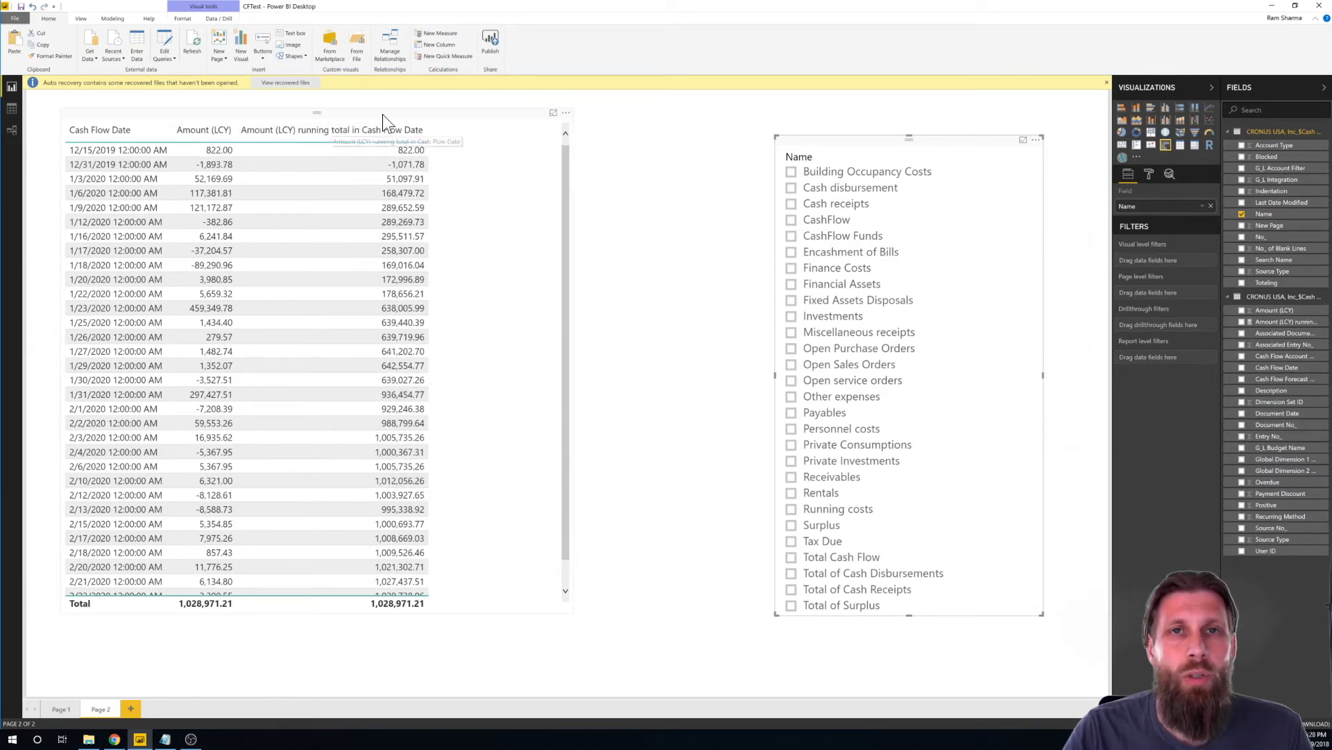
{"action": "mouse_move", "coordinate": [476, 266]}
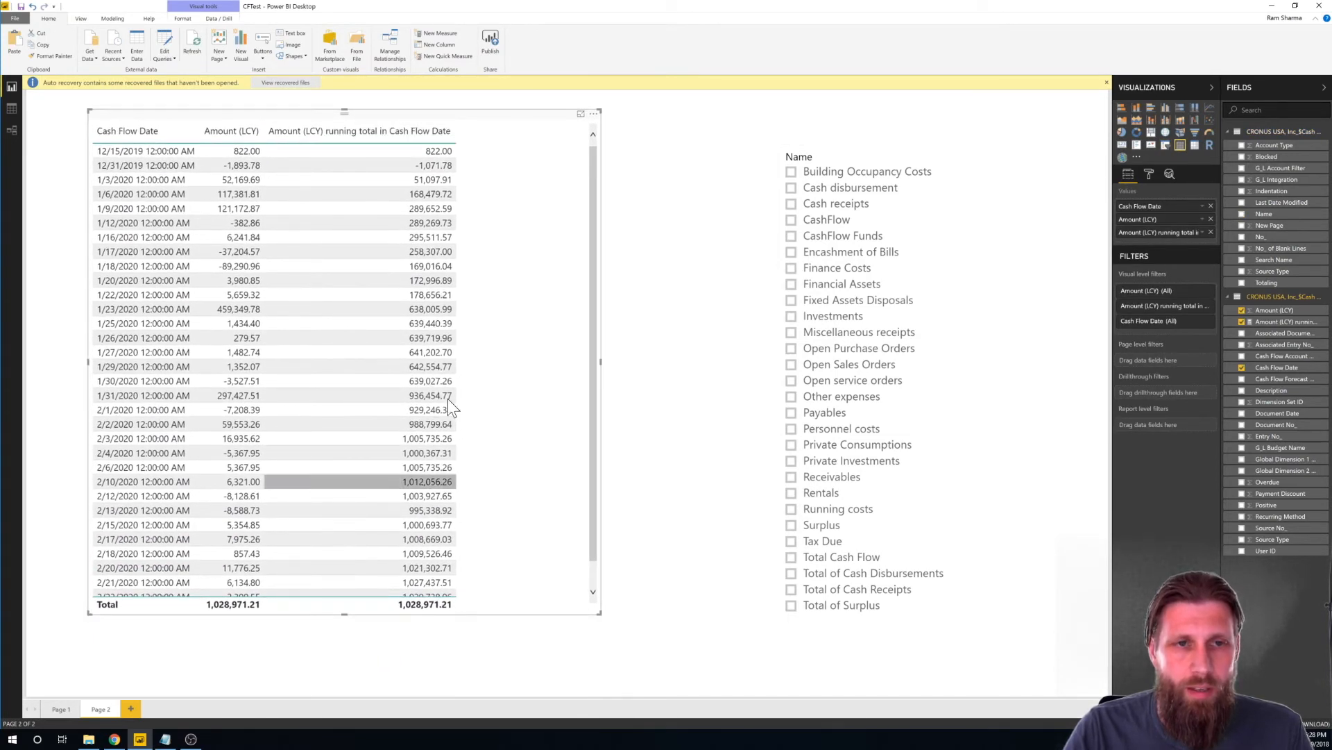
{"action": "mouse_move", "coordinate": [467, 128]}
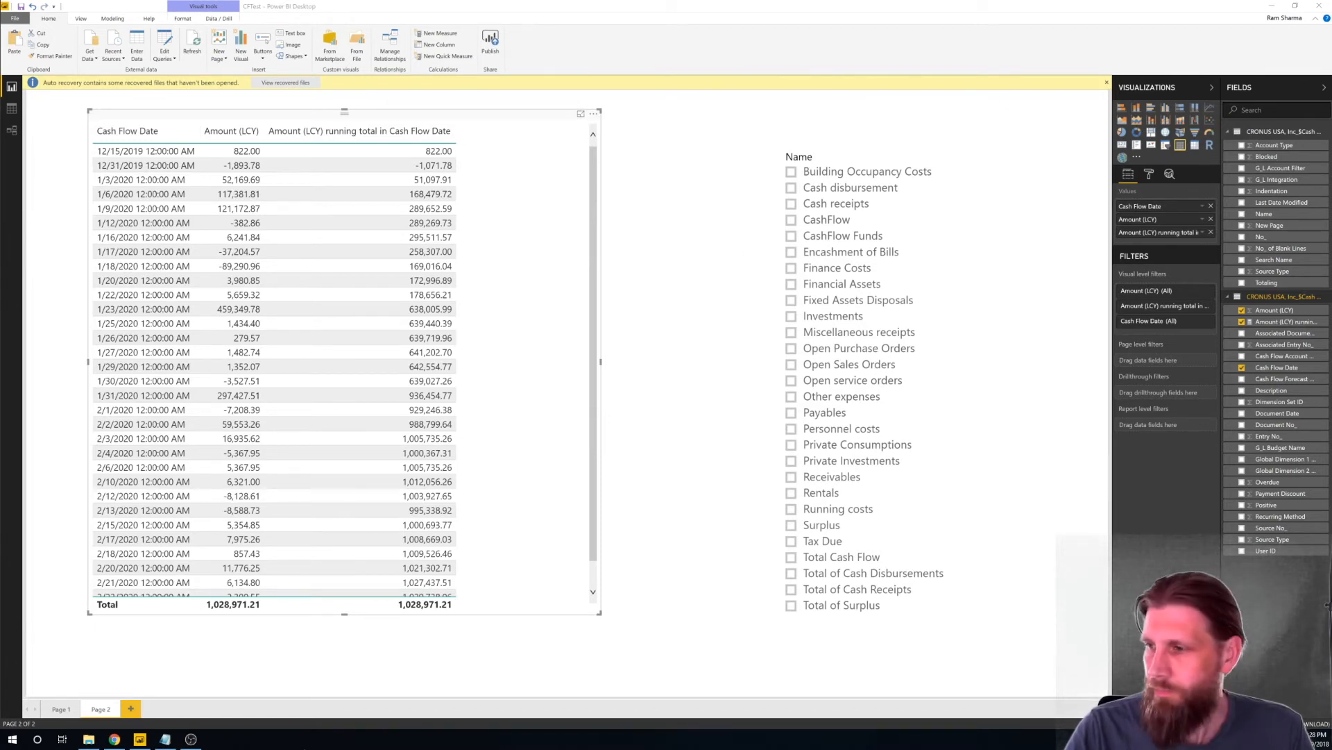
Configure a Running total quick measure with Amount (LCY) as the base value
{"action": "left_click", "coordinate": [448, 55]}
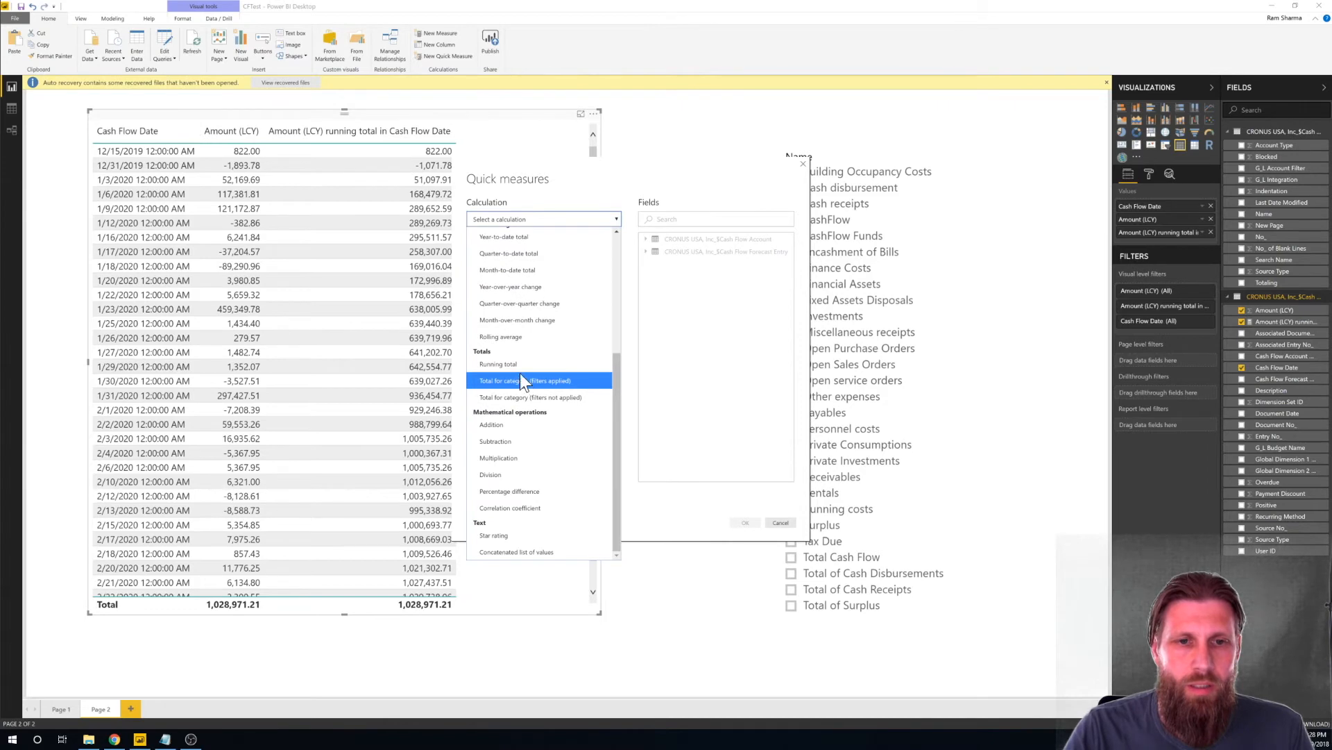
{"action": "left_click", "coordinate": [498, 364]}
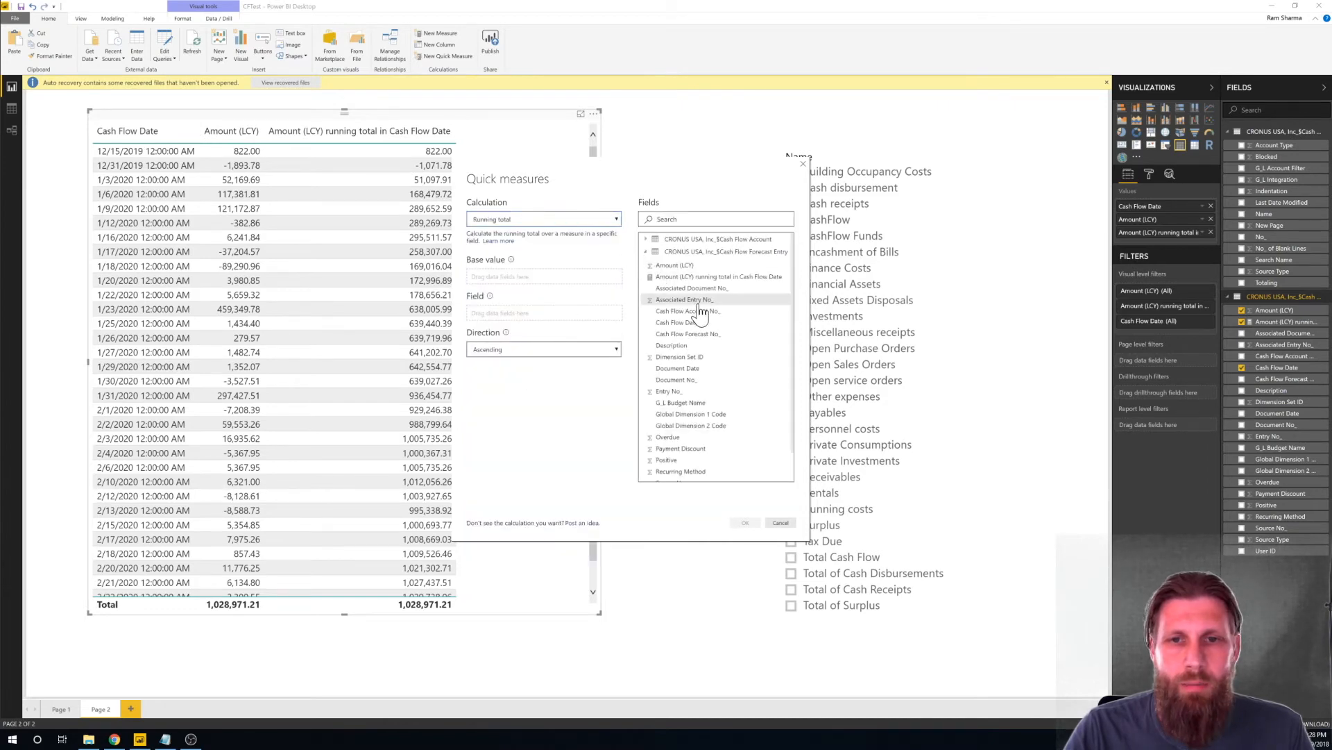
{"action": "left_click_drag", "start_coordinate": [674, 264], "coordinate": [518, 276]}
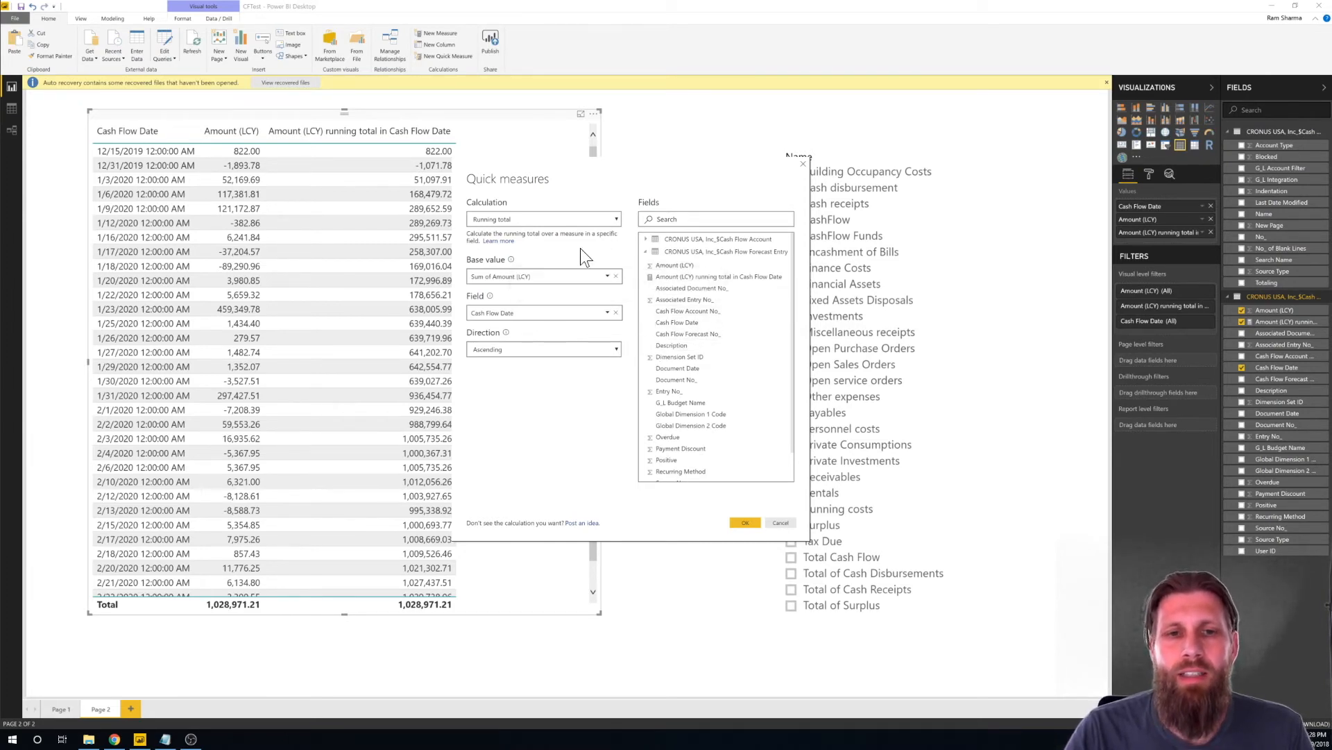
{"action": "mouse_move", "coordinate": [593, 332]}
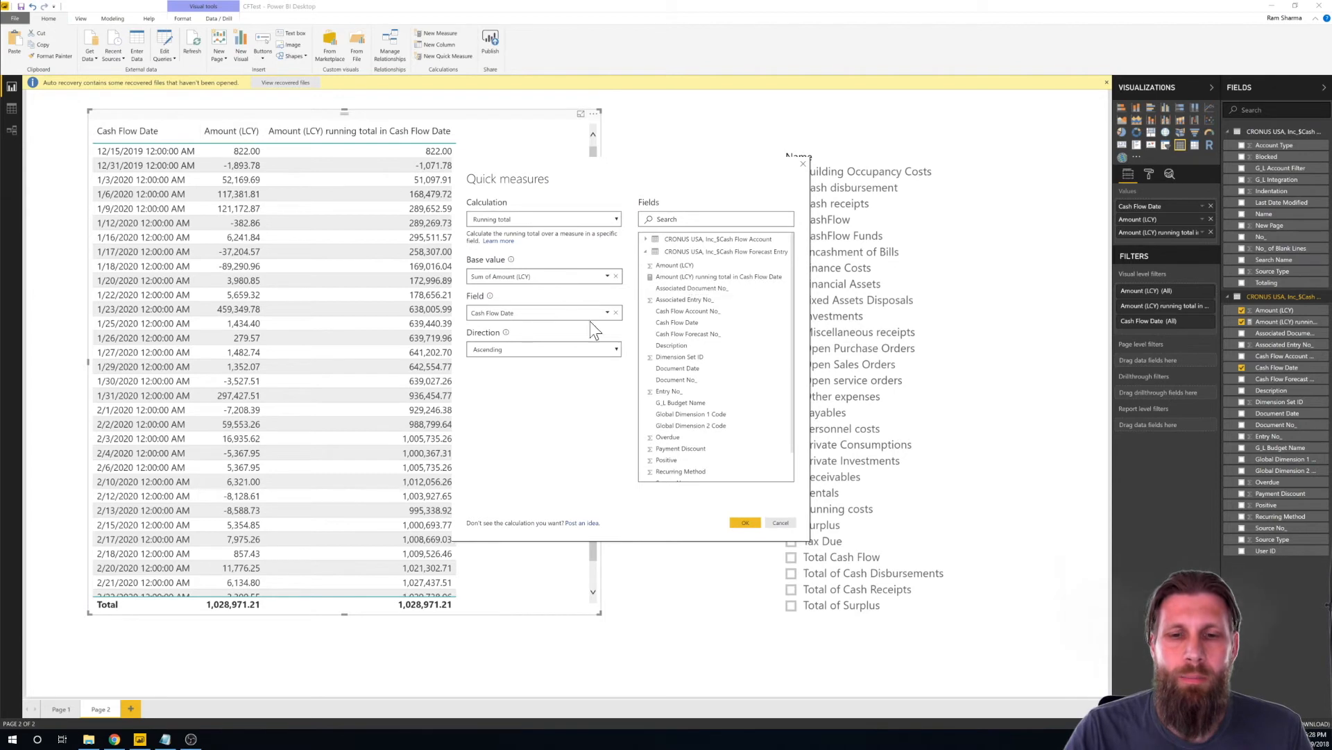
{"action": "mouse_move", "coordinate": [578, 404]}
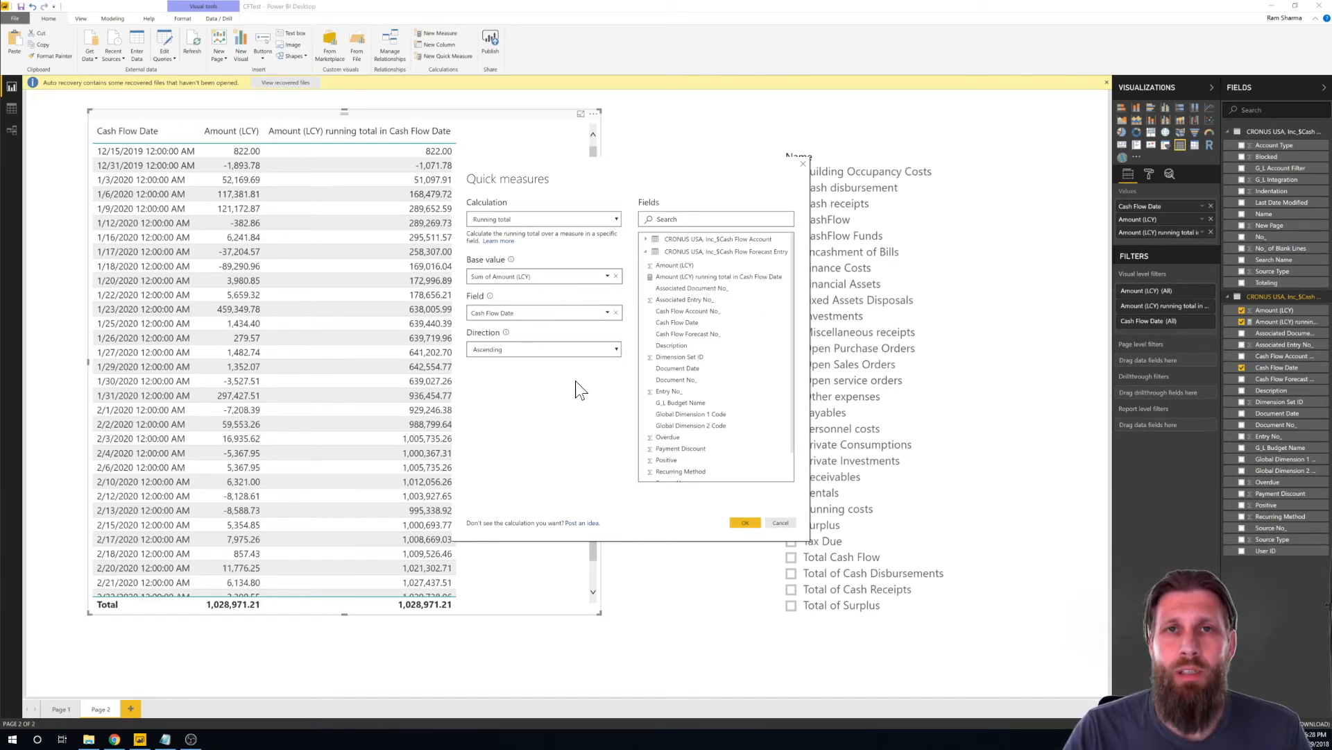
Create the running total measure and add a Receivables-only FILTER on the Cash Flow Account table
{"action": "left_click", "coordinate": [778, 522]}
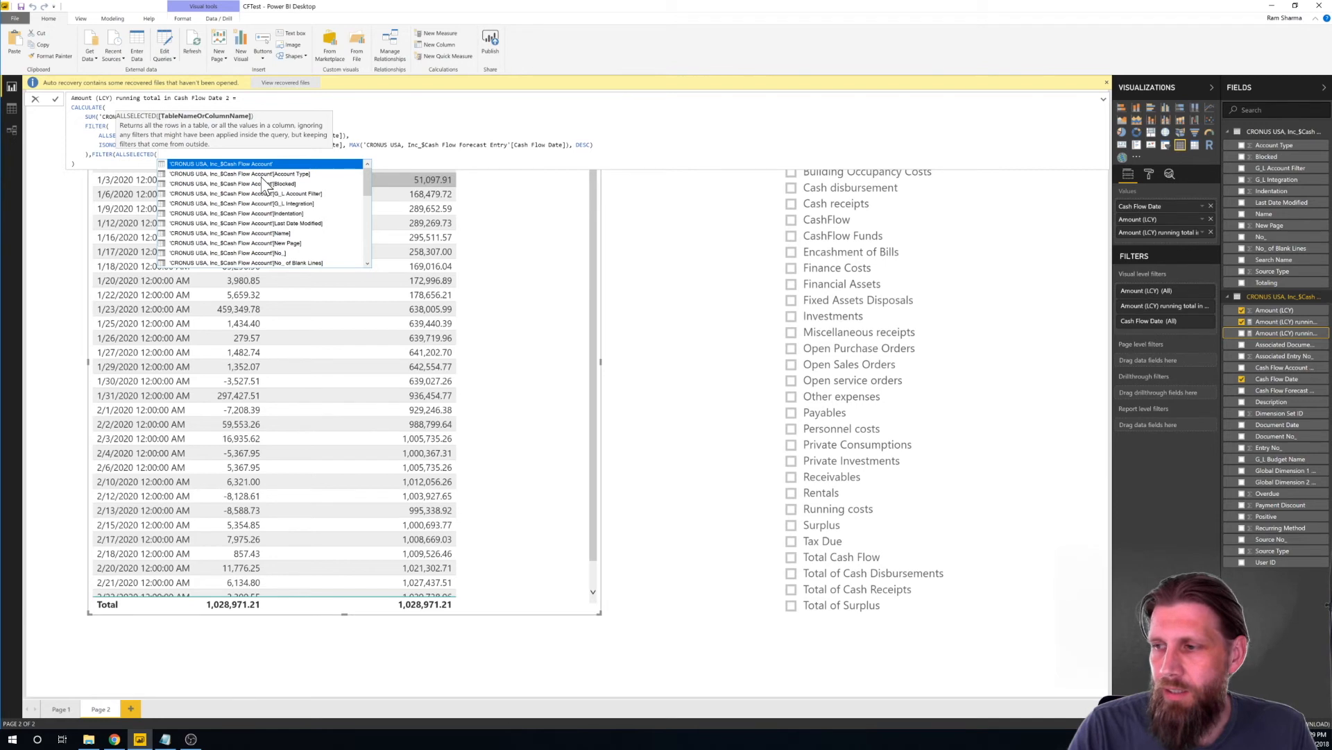
{"action": "mouse_move", "coordinate": [283, 192]}
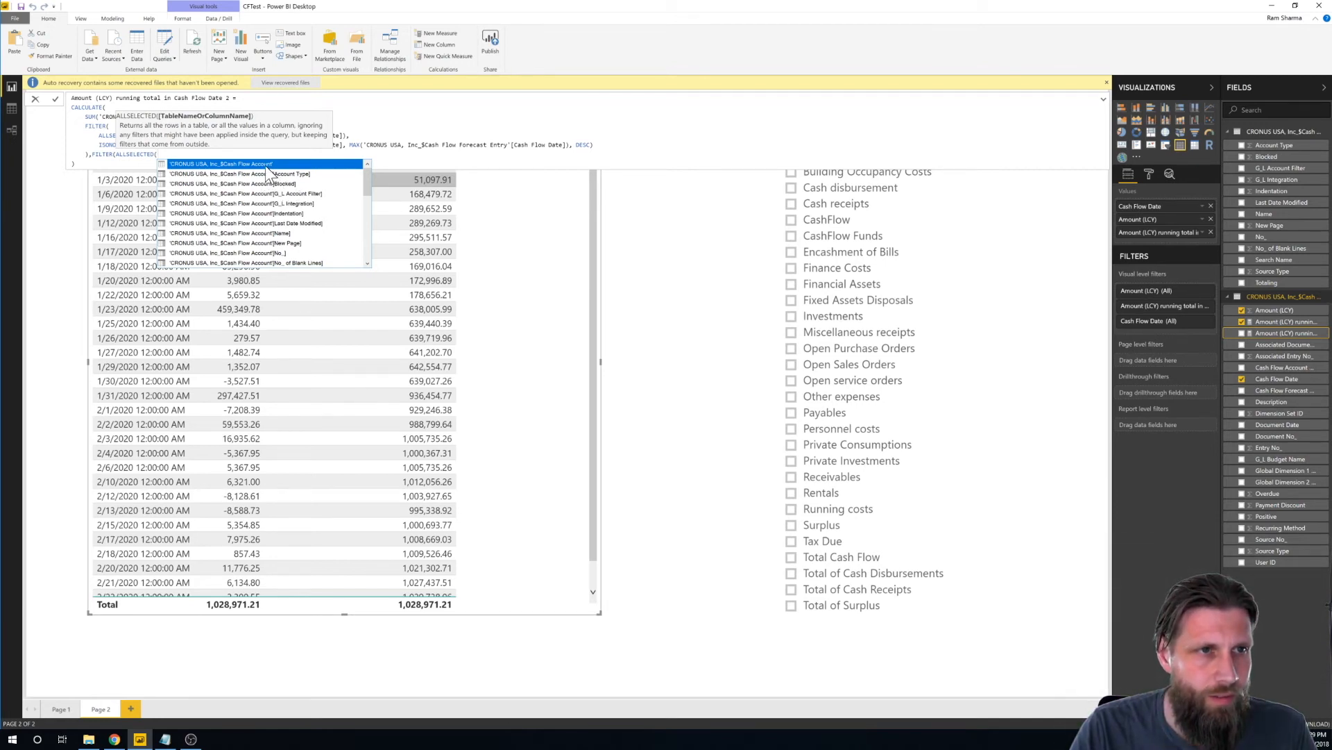
{"action": "left_click", "coordinate": [221, 163]}
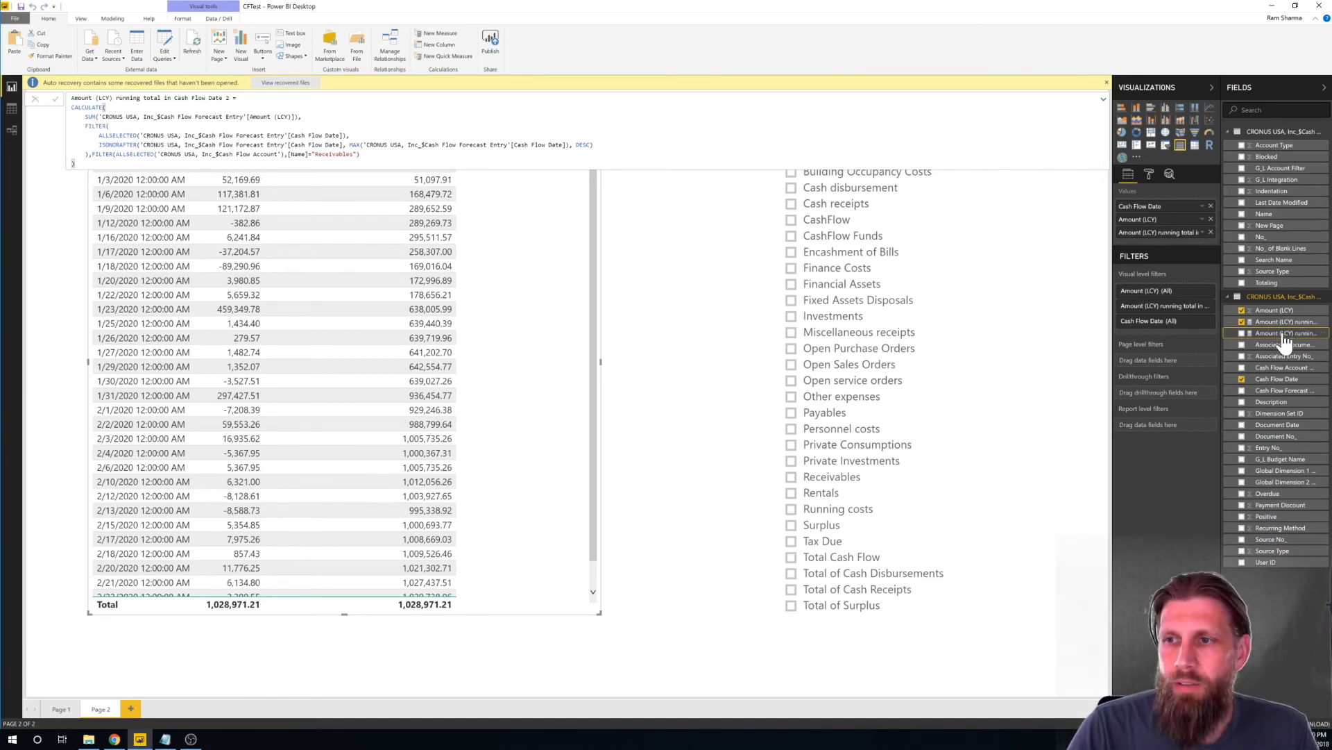
{"action": "mouse_move", "coordinate": [1232, 349]}
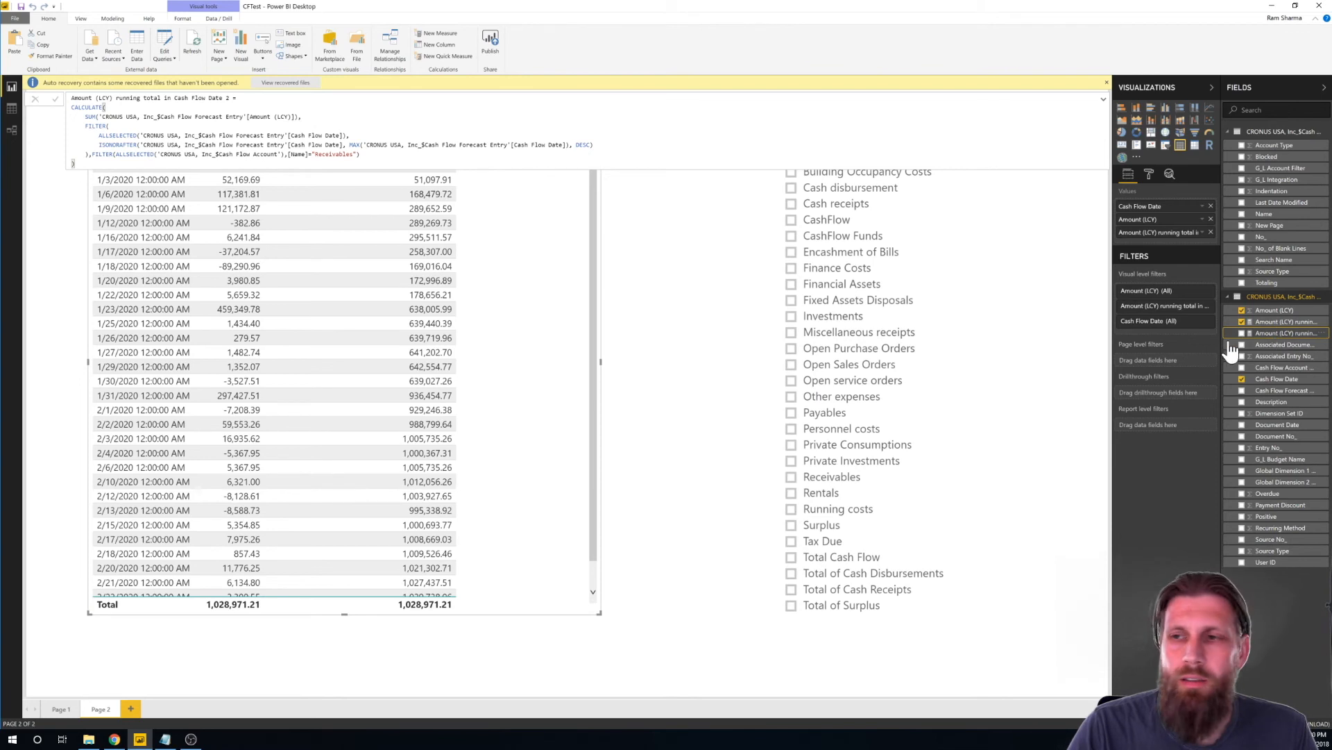
{"action": "mouse_move", "coordinate": [1237, 347]}
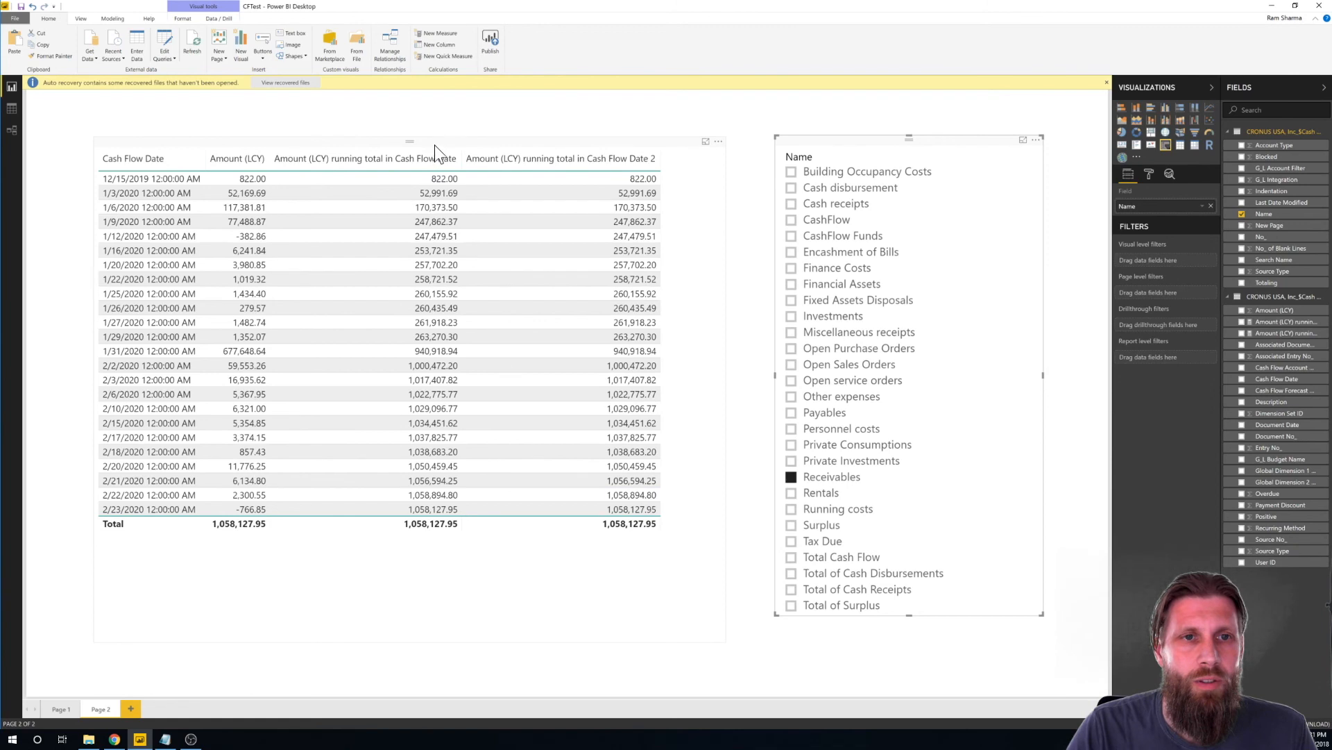
On Page 1, add the second running total measure to the area chart
{"action": "left_click", "coordinate": [60, 708]}
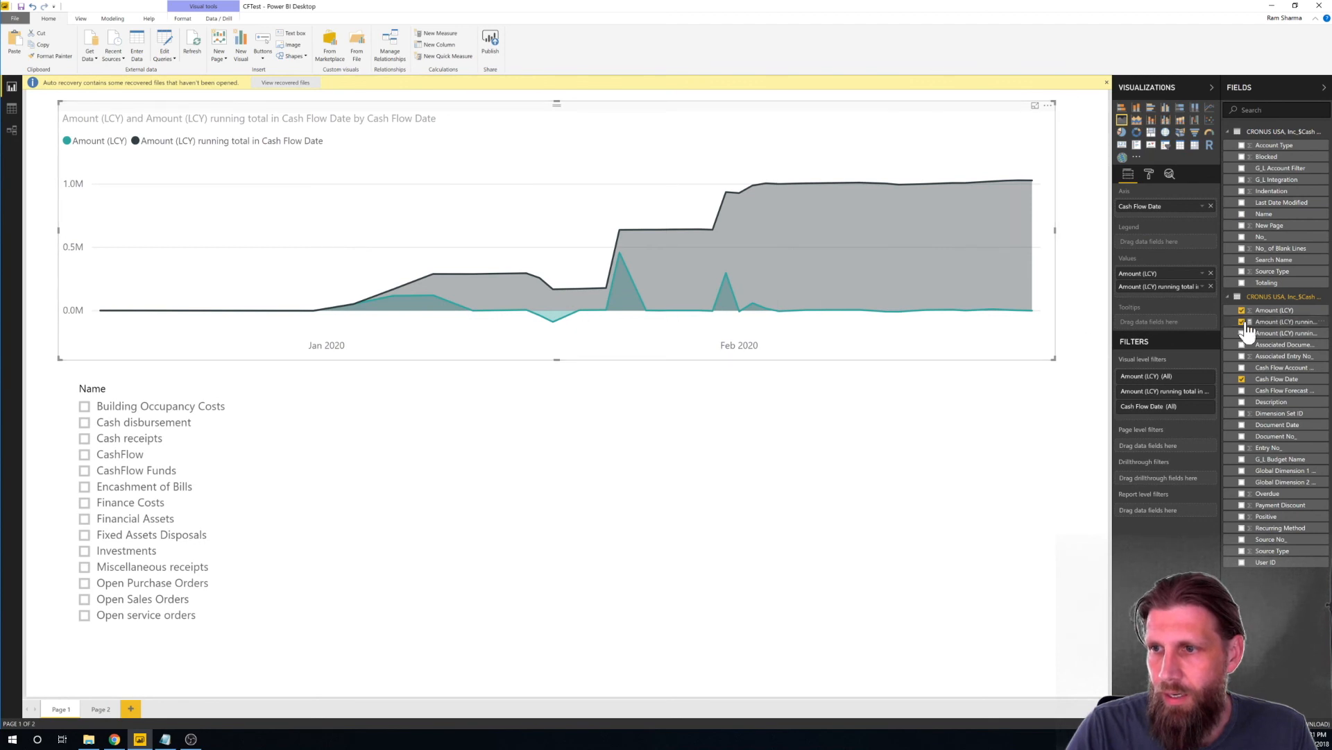
{"action": "left_click", "coordinate": [1243, 332]}
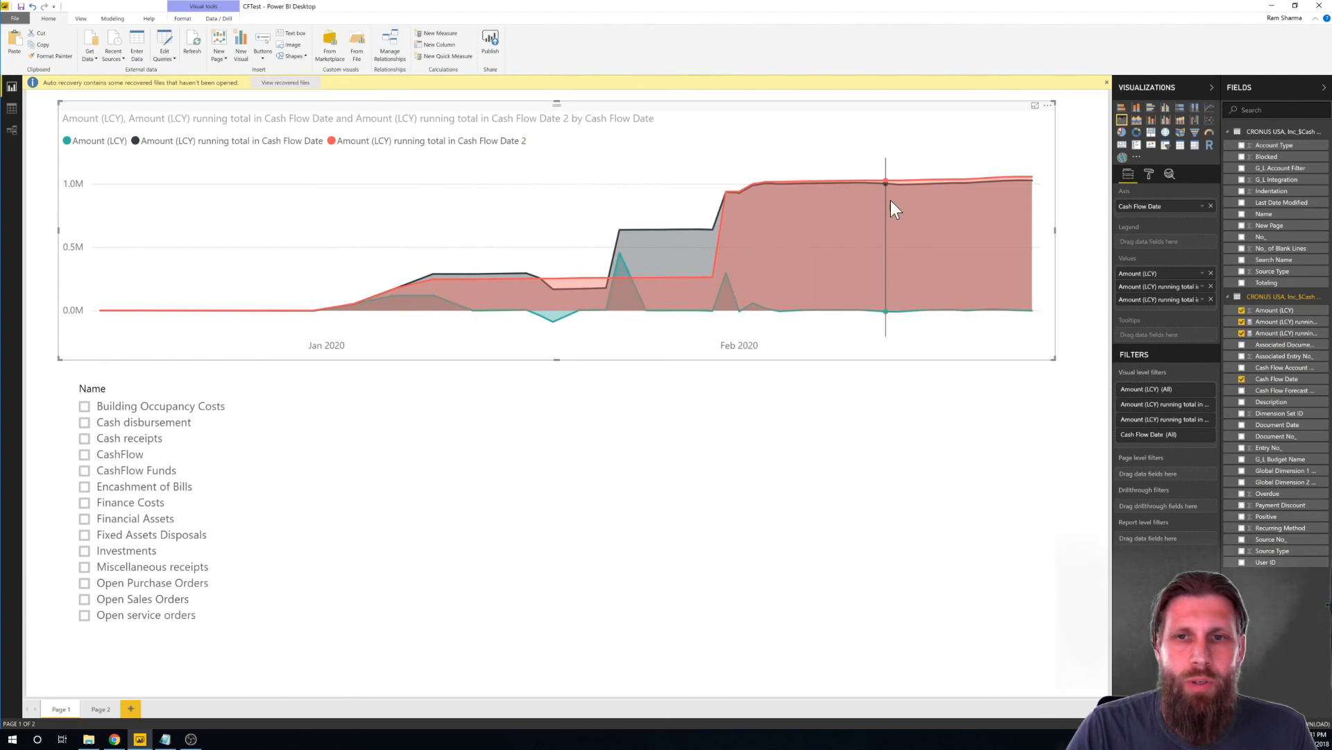
{"action": "mouse_move", "coordinate": [777, 292]}
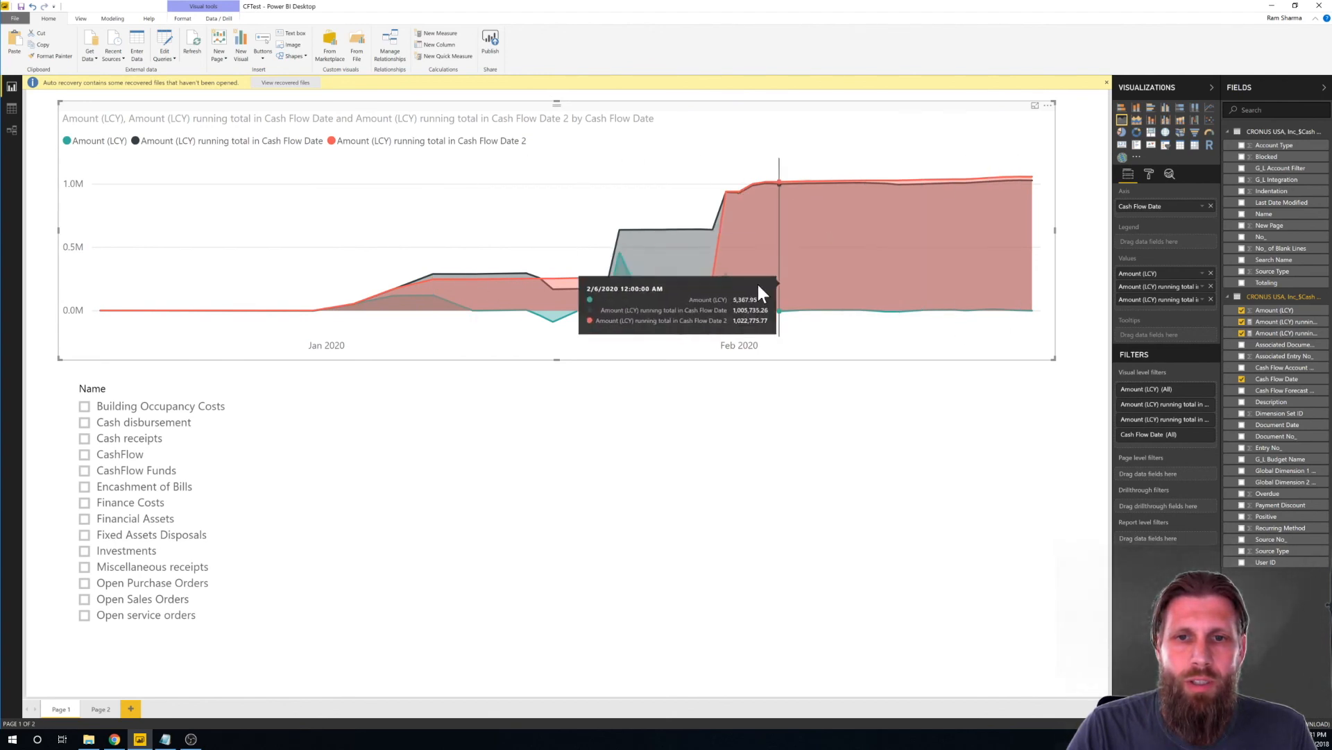
{"action": "mouse_move", "coordinate": [592, 284]}
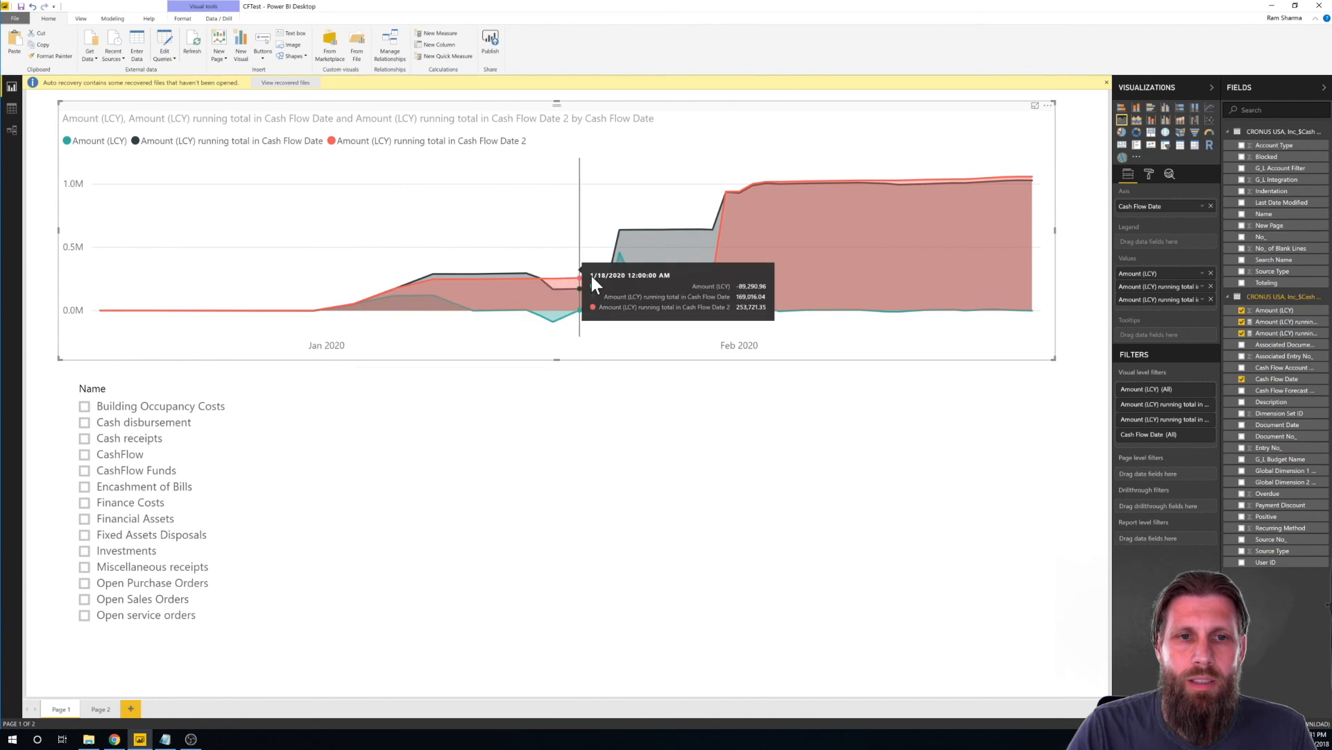
{"action": "mouse_move", "coordinate": [686, 571]}
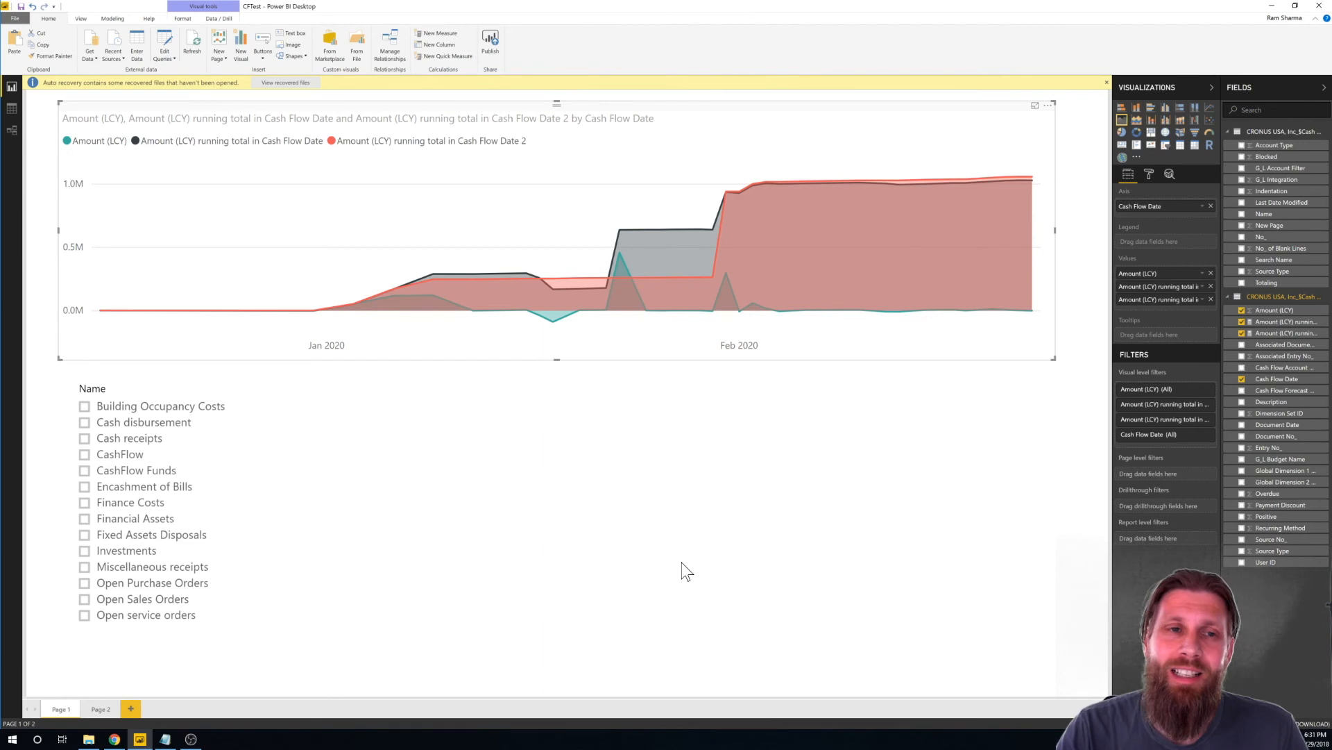
{"action": "mouse_move", "coordinate": [767, 555]}
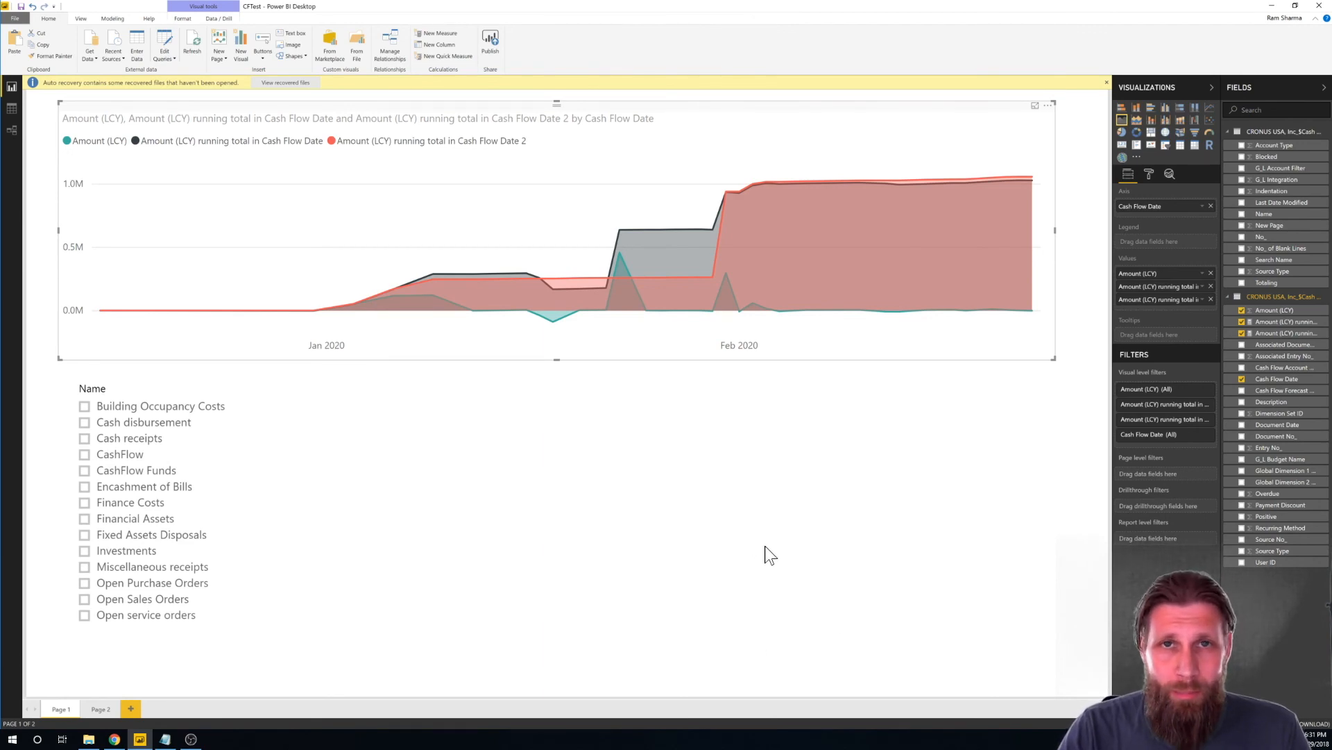